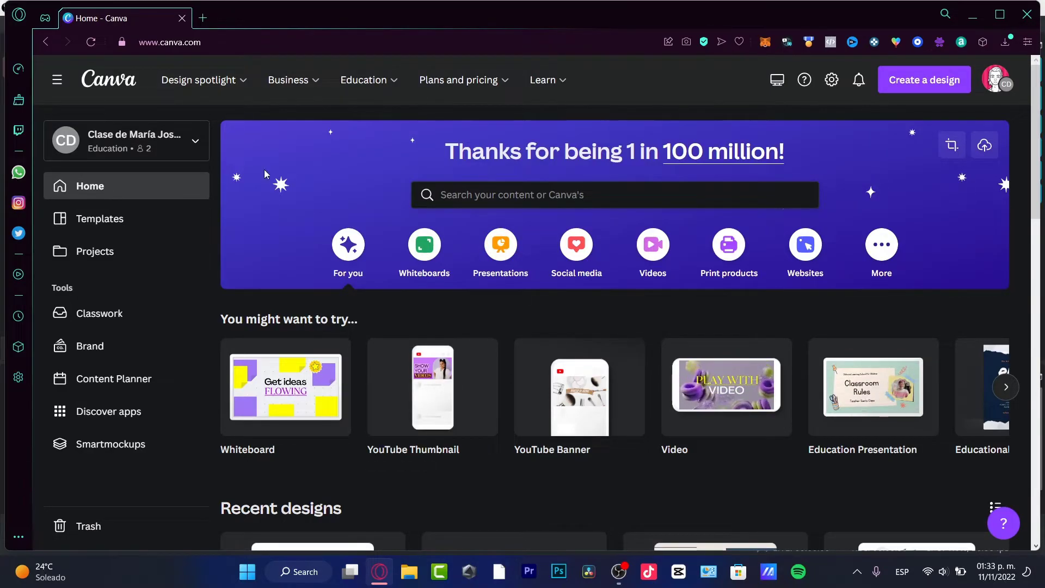
Step: Leave the Canva home page for the Templates gallery via the left sidebar
{"action": "left_click", "coordinate": [99, 219]}
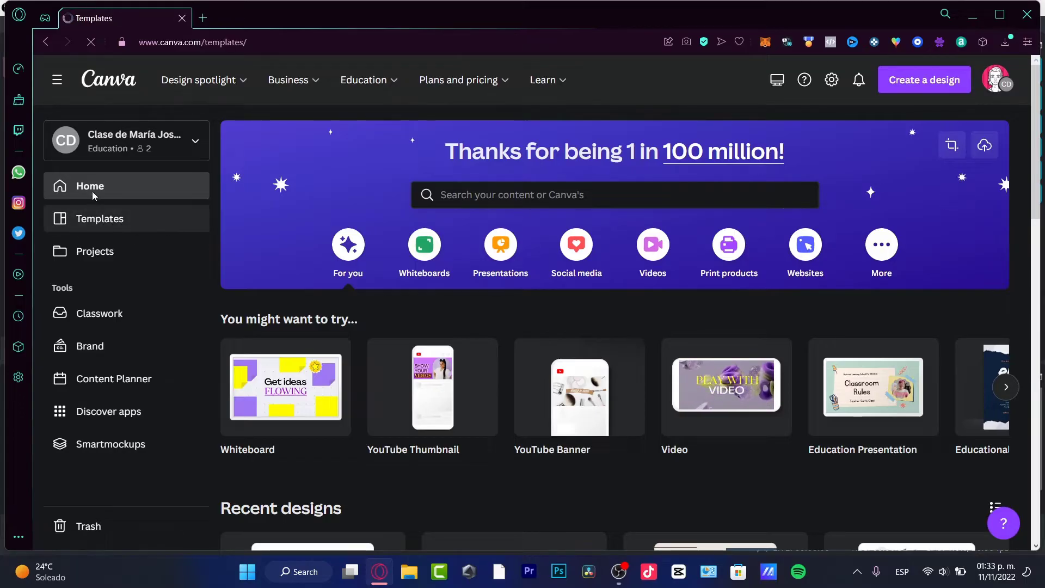
{"action": "left_click", "coordinate": [99, 219]}
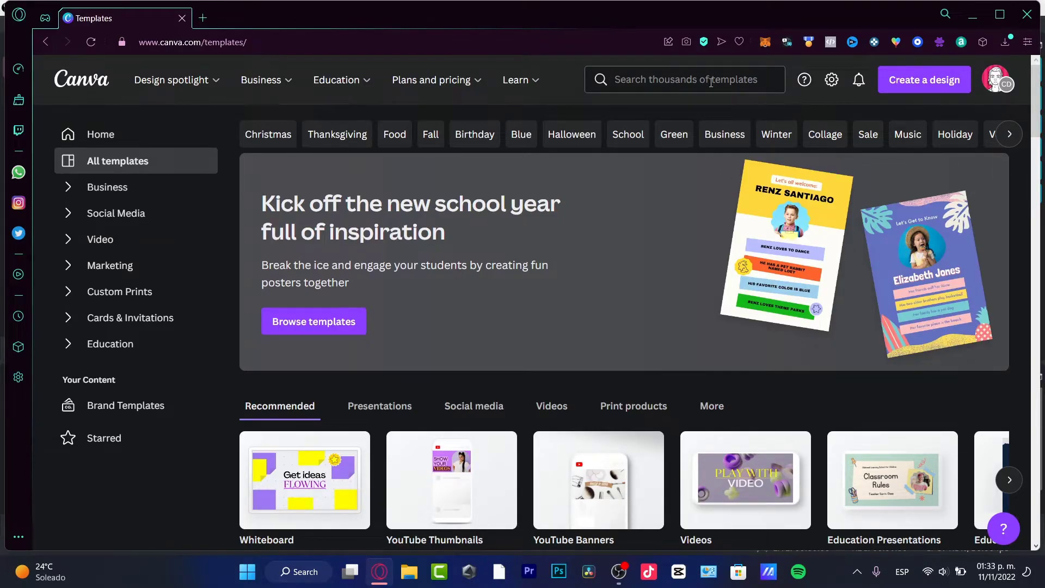
Step: Search the templates for 'newsletter' to list the newsletter designs
{"action": "left_click", "coordinate": [684, 79]}
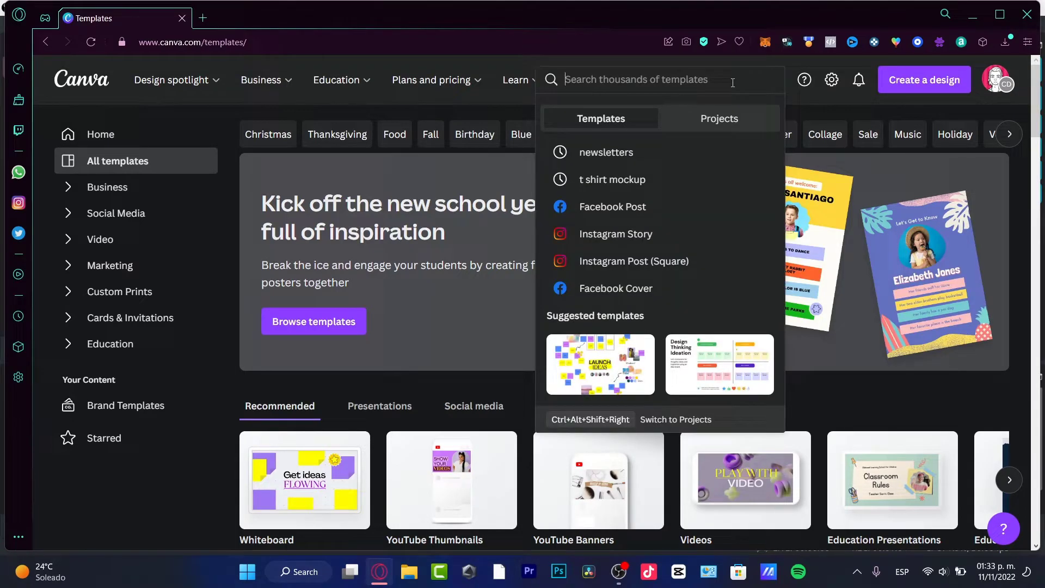
{"action": "type", "text": "newsletters"}
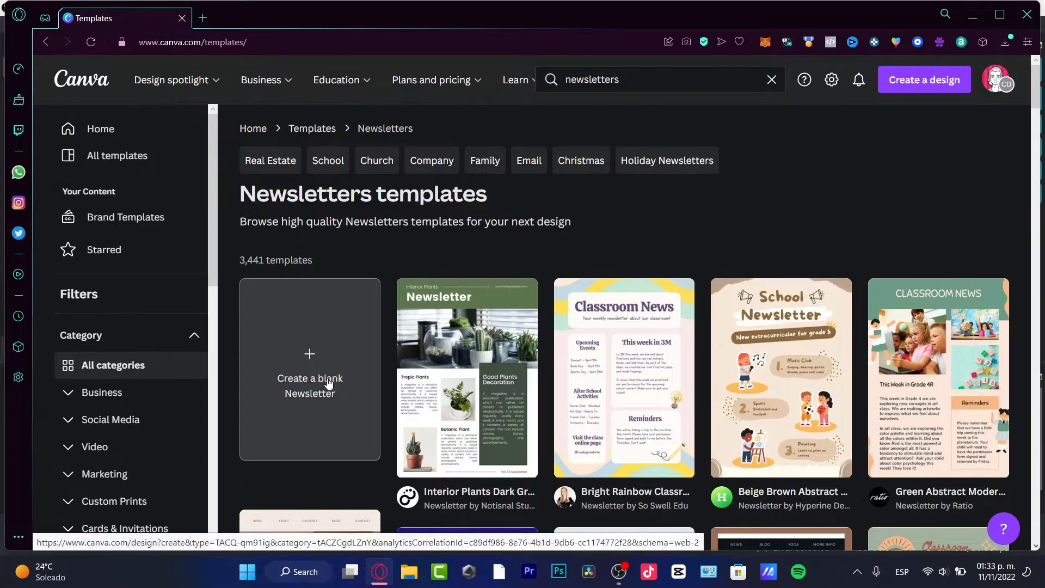
{"action": "left_click", "coordinate": [309, 380]}
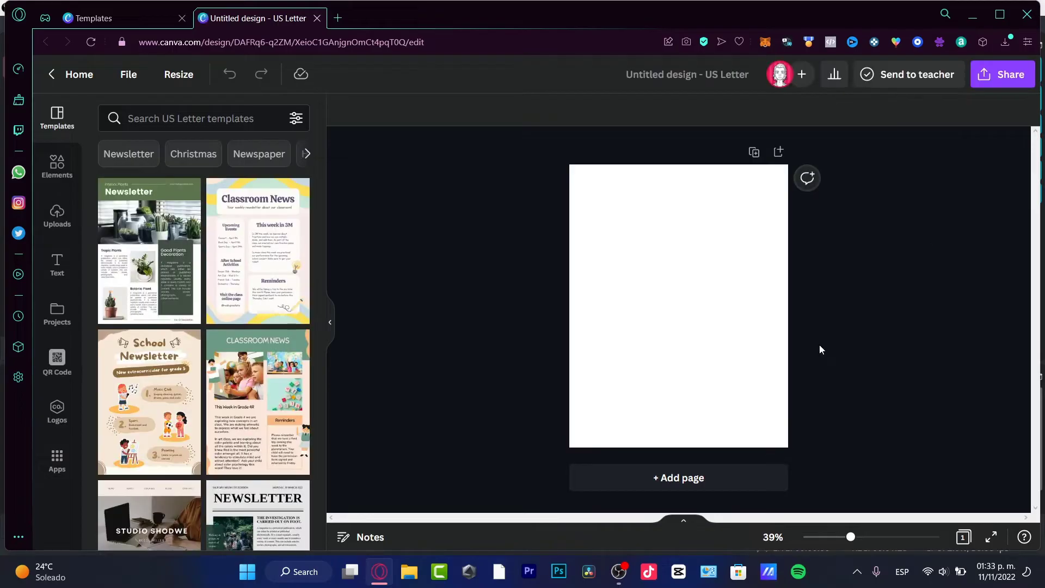
{"action": "mouse_move", "coordinate": [831, 370]}
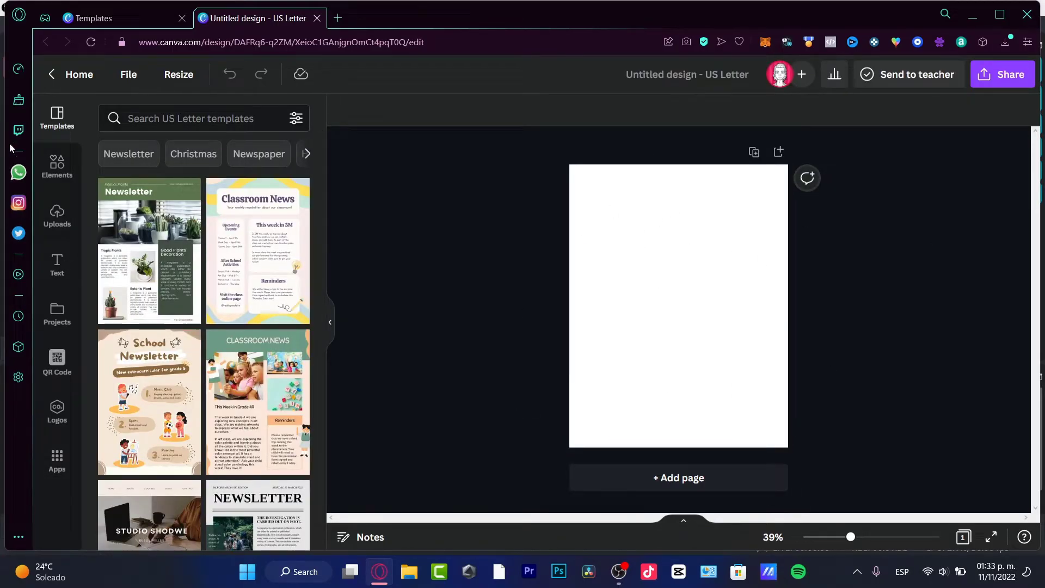
{"action": "left_click", "coordinate": [57, 166]}
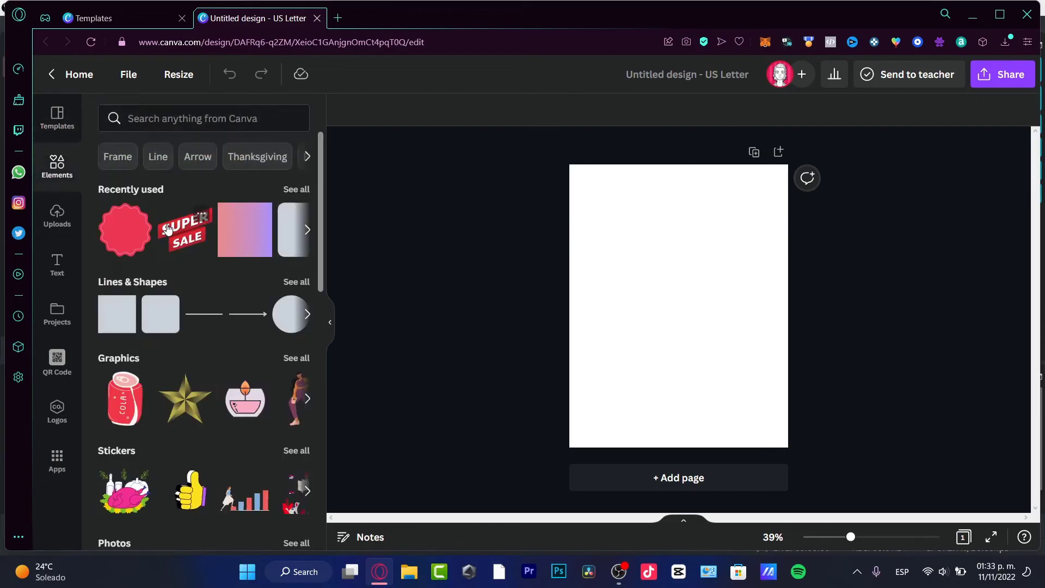
{"action": "left_click", "coordinate": [185, 230]}
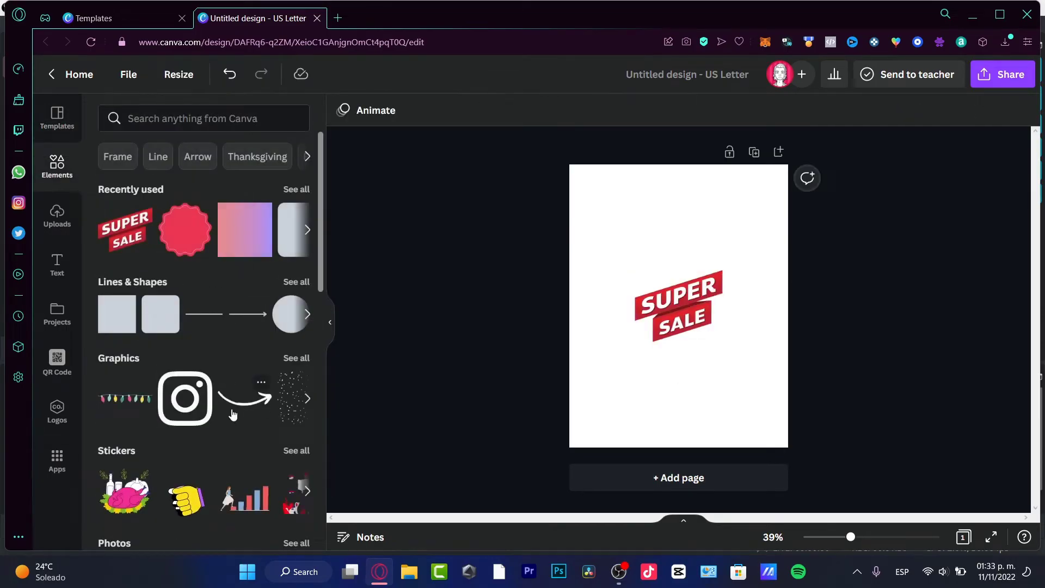
{"action": "left_click", "coordinate": [185, 399]}
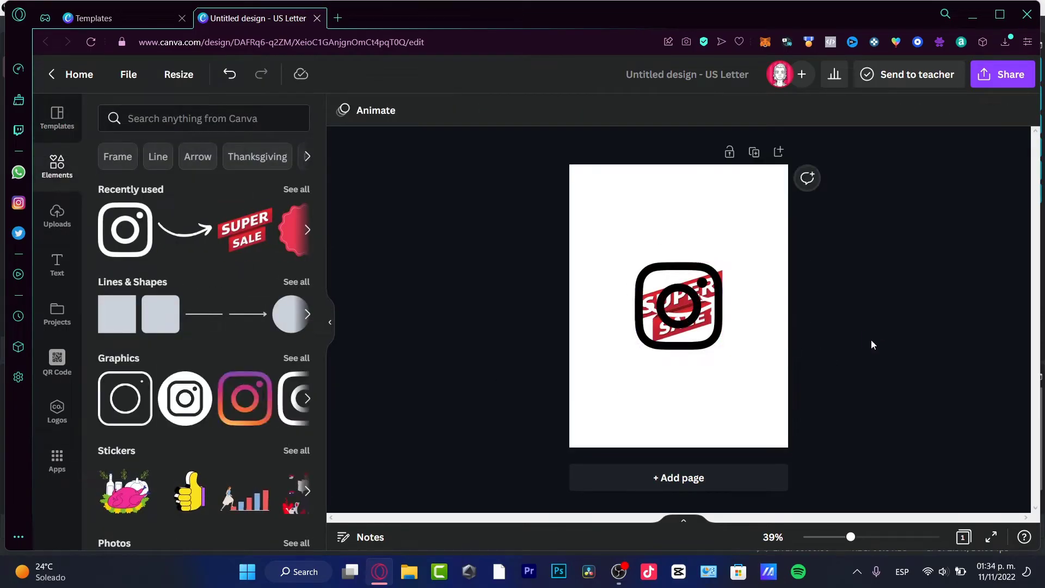
{"action": "left_click", "coordinate": [678, 305]}
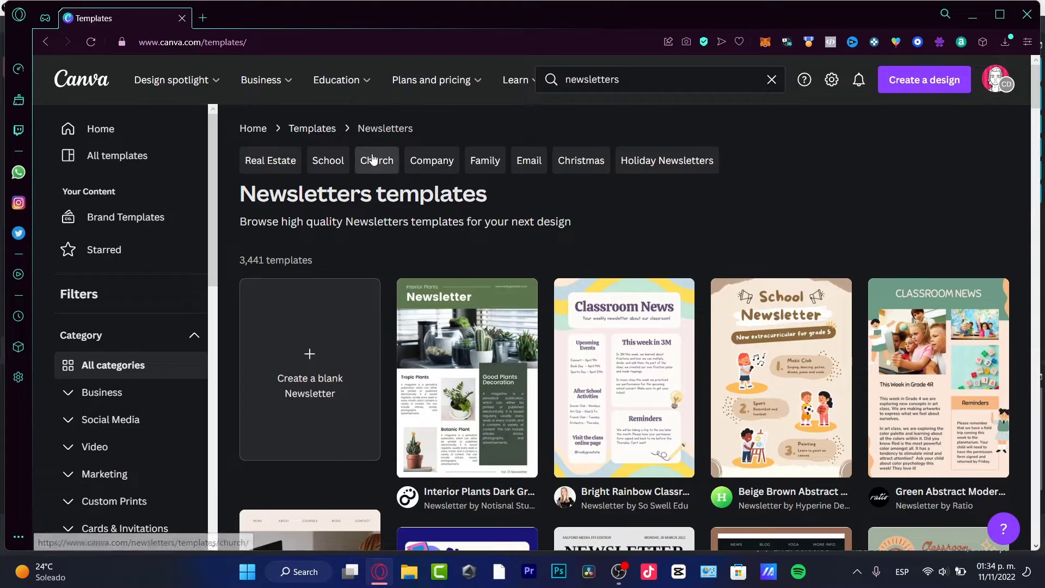
{"action": "mouse_move", "coordinate": [350, 135]}
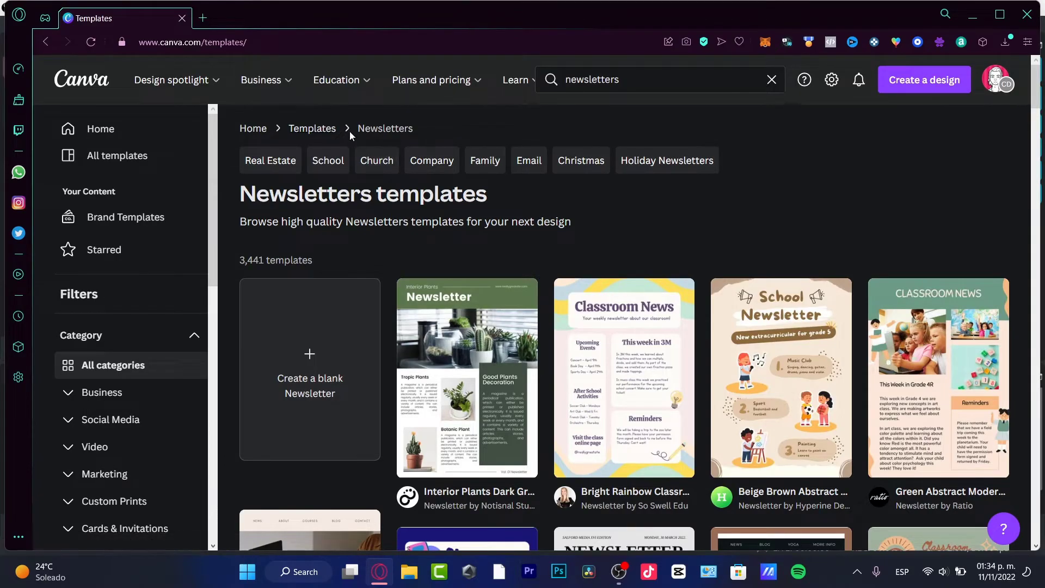
{"action": "mouse_move", "coordinate": [638, 208]}
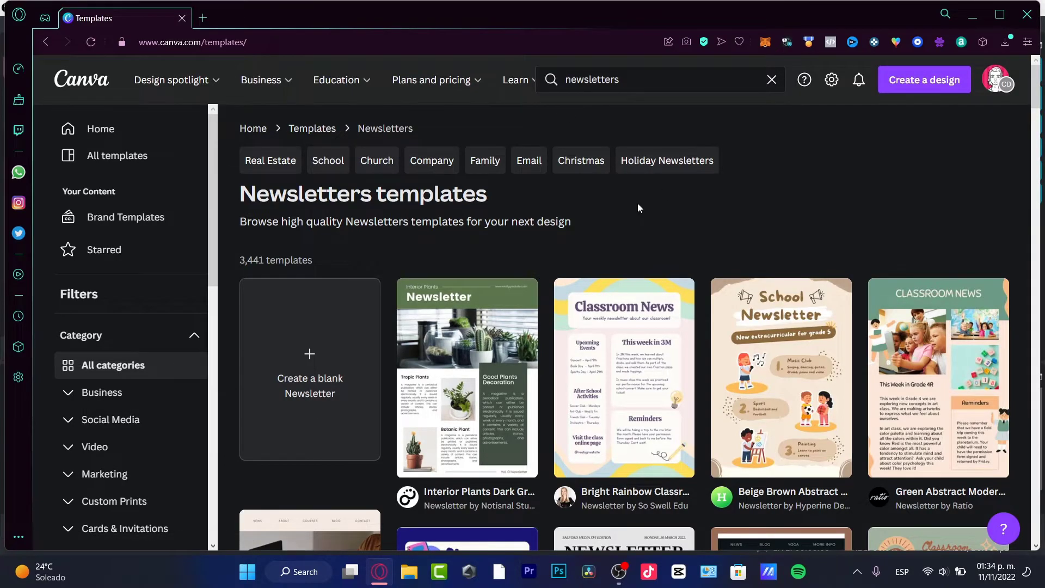
{"action": "mouse_move", "coordinate": [900, 242]}
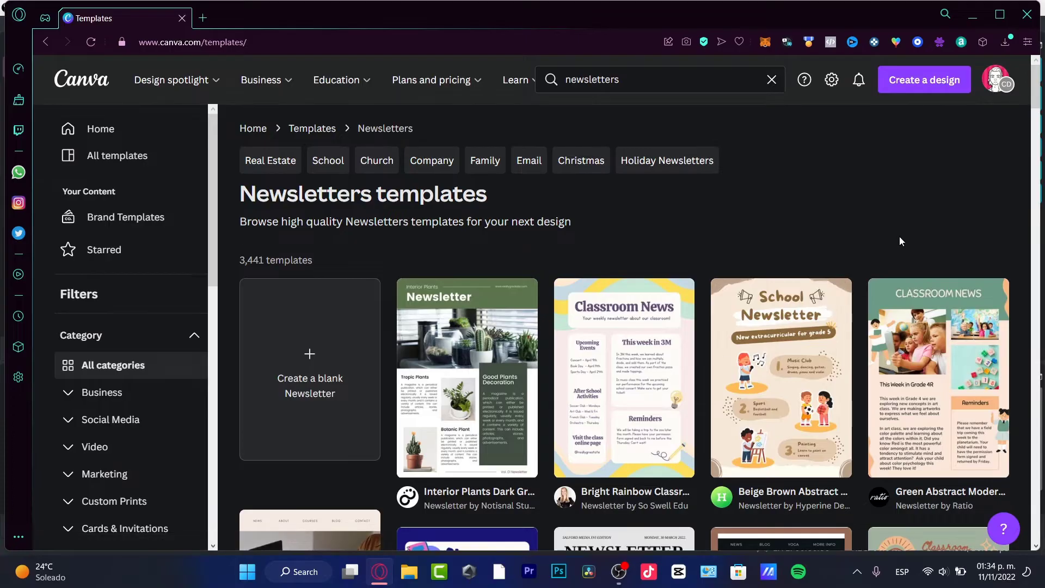
{"action": "scroll", "scroll_direction": "down", "scroll_amount": 3}
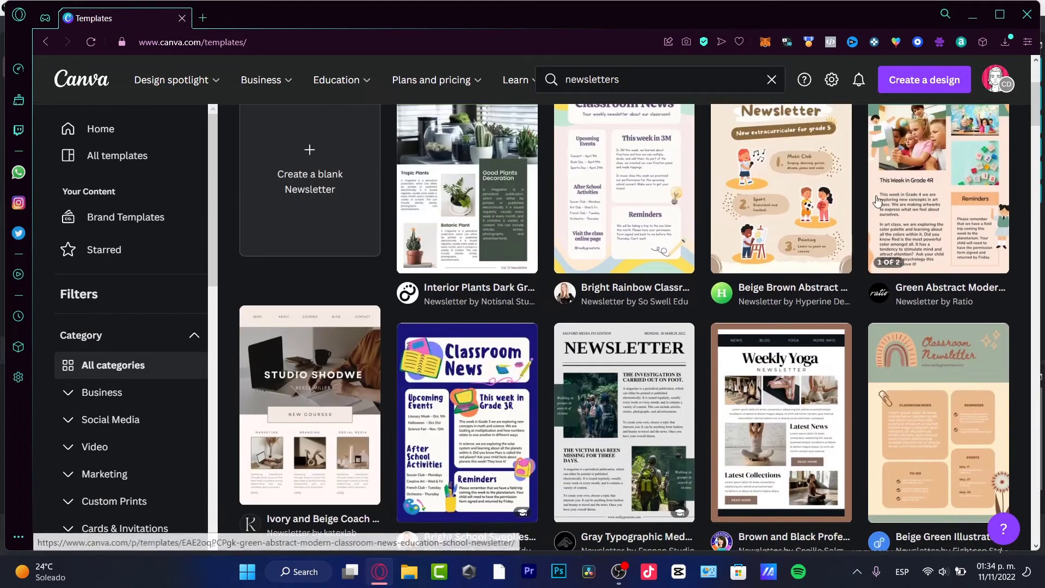
{"action": "scroll", "scroll_direction": "down", "scroll_amount": 3}
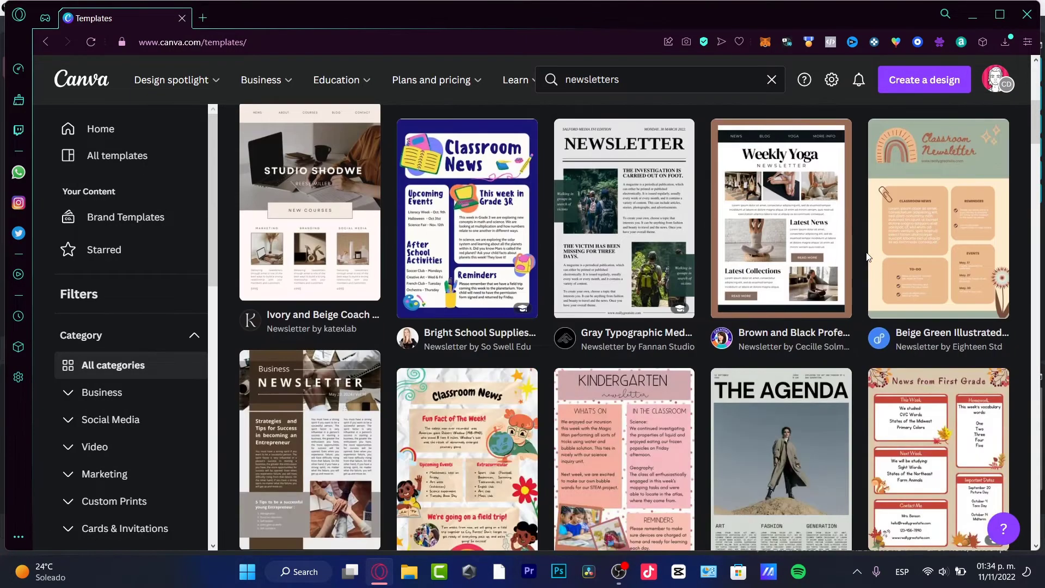
{"action": "scroll", "scroll_direction": "down", "scroll_amount": 3}
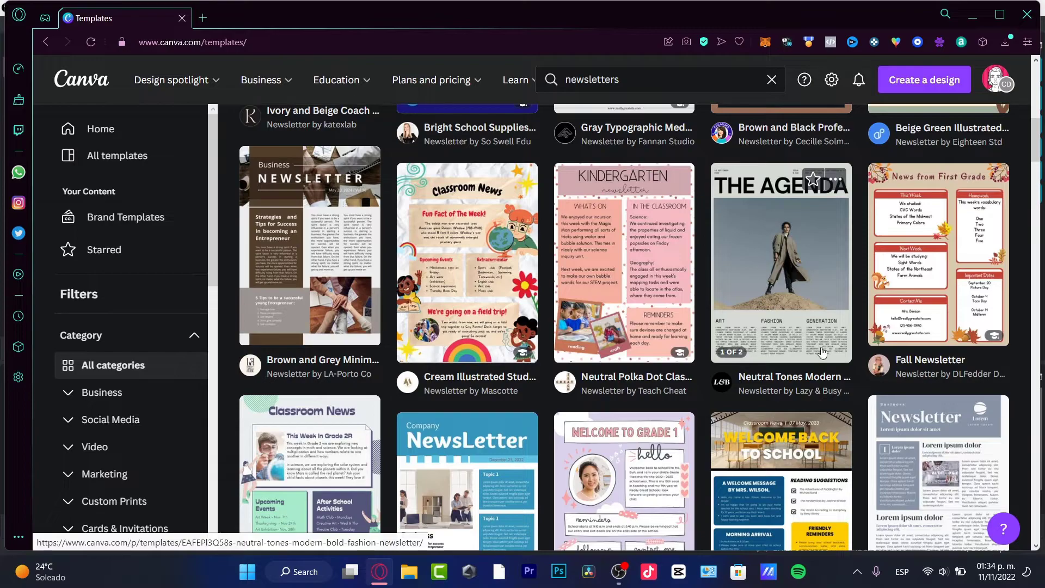
Step: Preview The Agenda template's cover and inside pages, then customize a copy for editing
{"action": "left_click", "coordinate": [779, 260]}
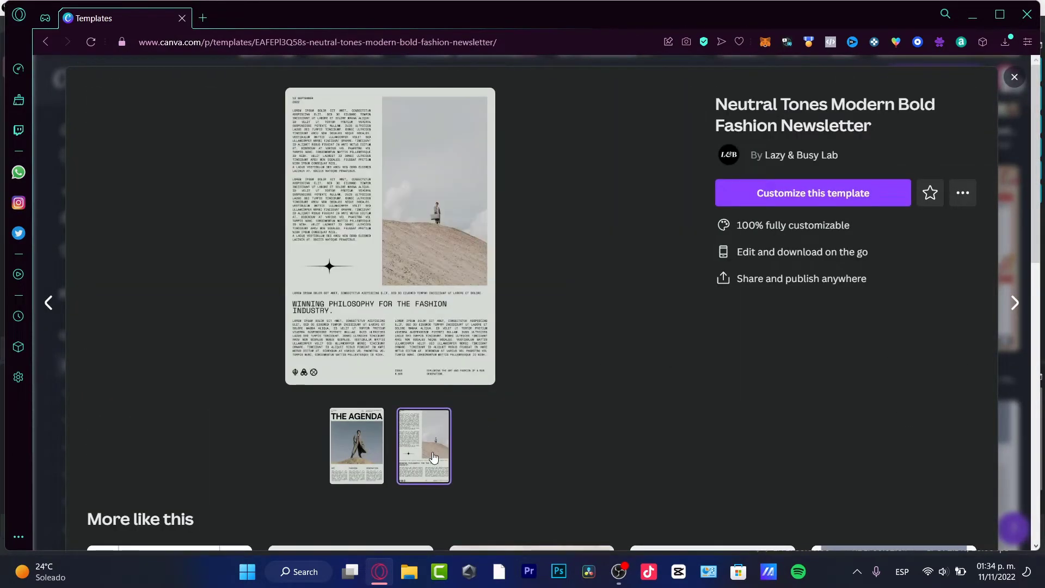
{"action": "left_click", "coordinate": [356, 446]}
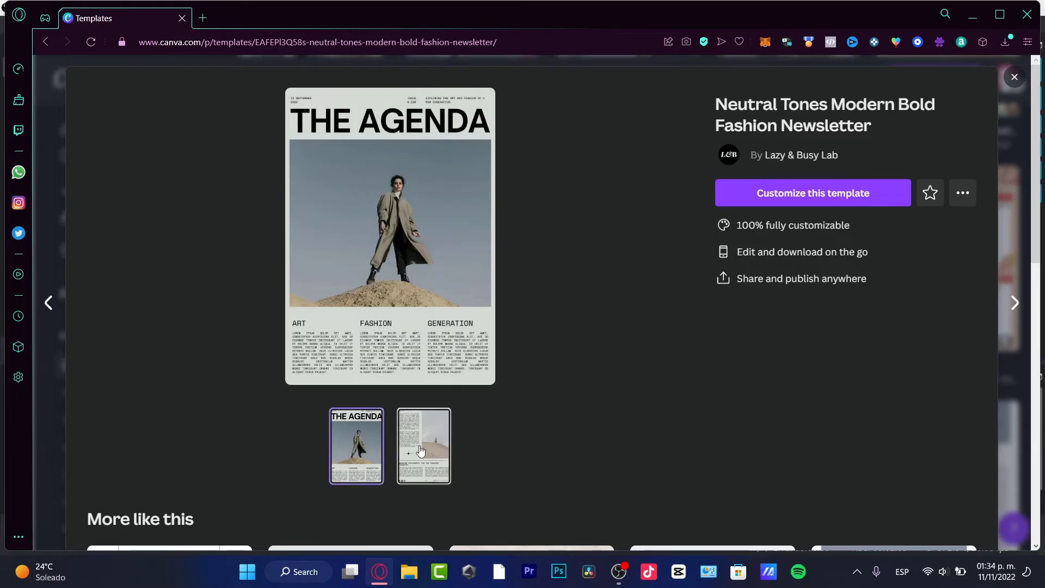
{"action": "left_click", "coordinate": [424, 446]}
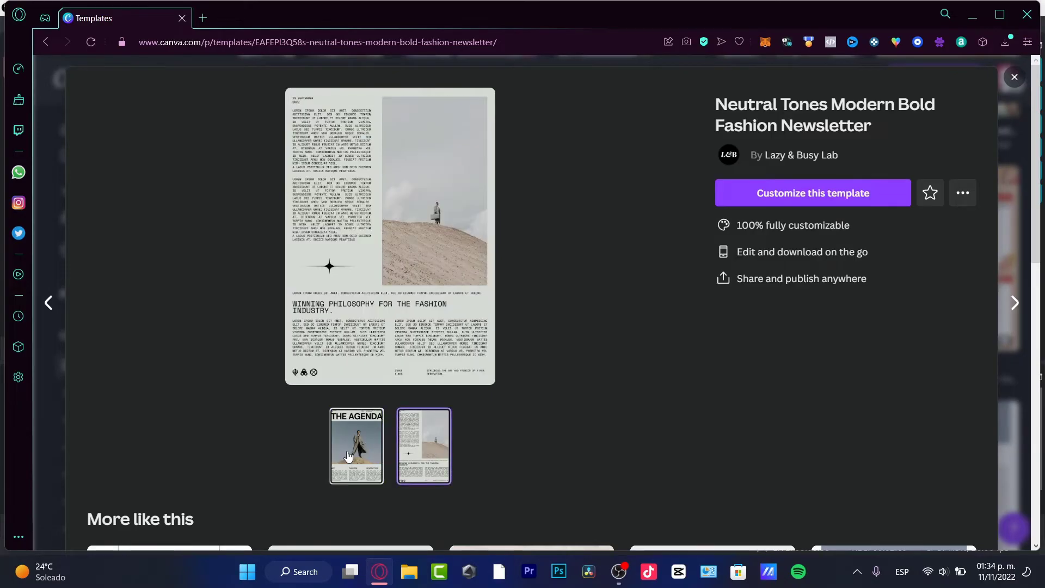
{"action": "left_click", "coordinate": [355, 445]}
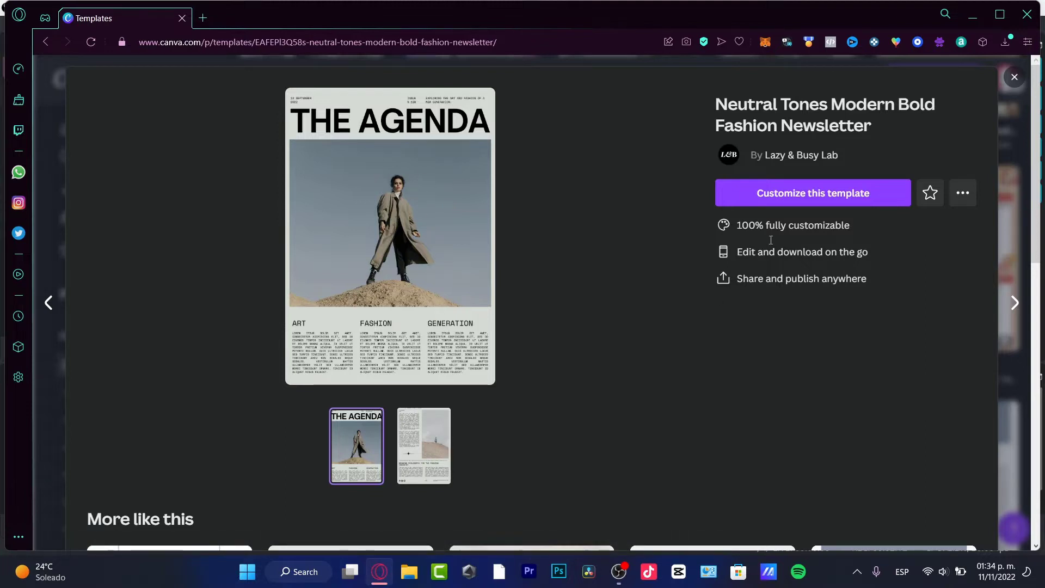
{"action": "double_click", "coordinate": [823, 224]}
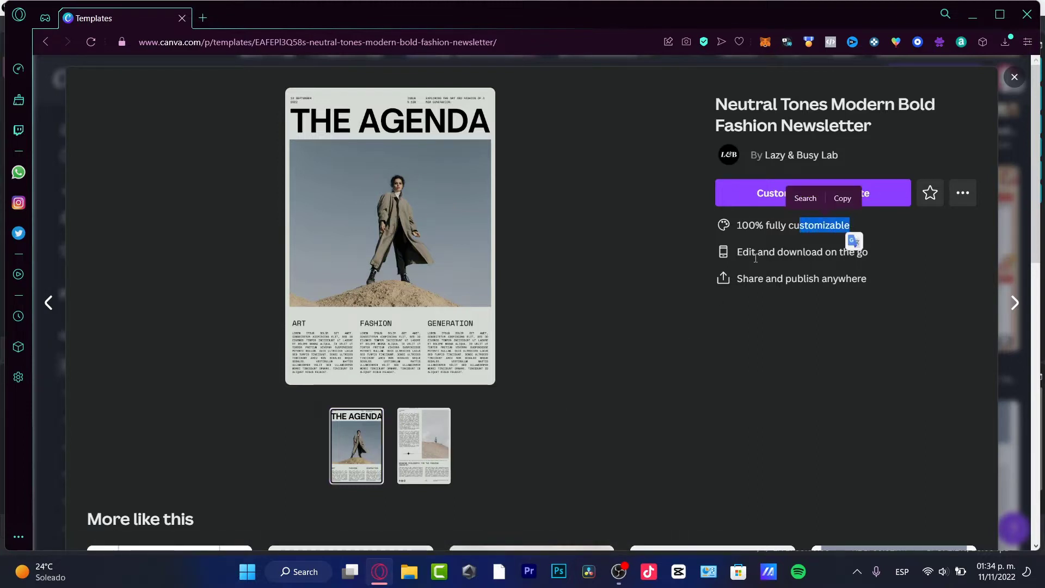
{"action": "double_click", "coordinate": [771, 277]}
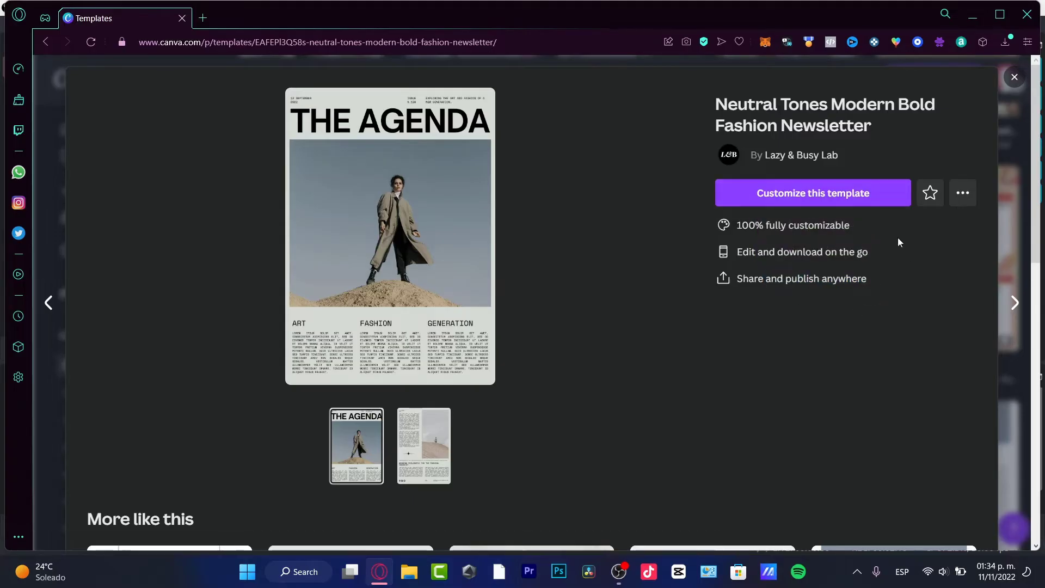
{"action": "mouse_move", "coordinate": [859, 180]}
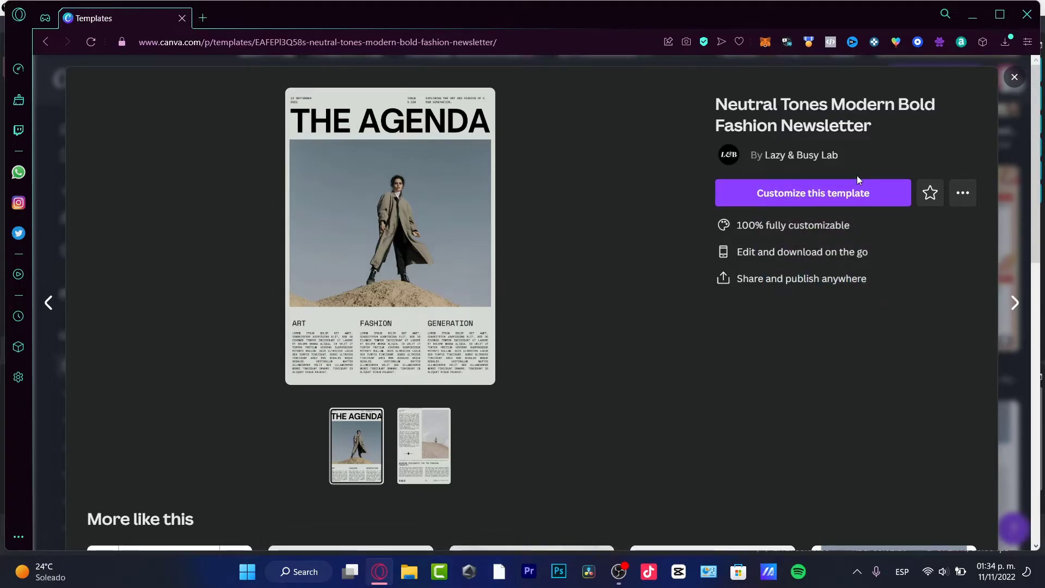
{"action": "left_click", "coordinate": [812, 193]}
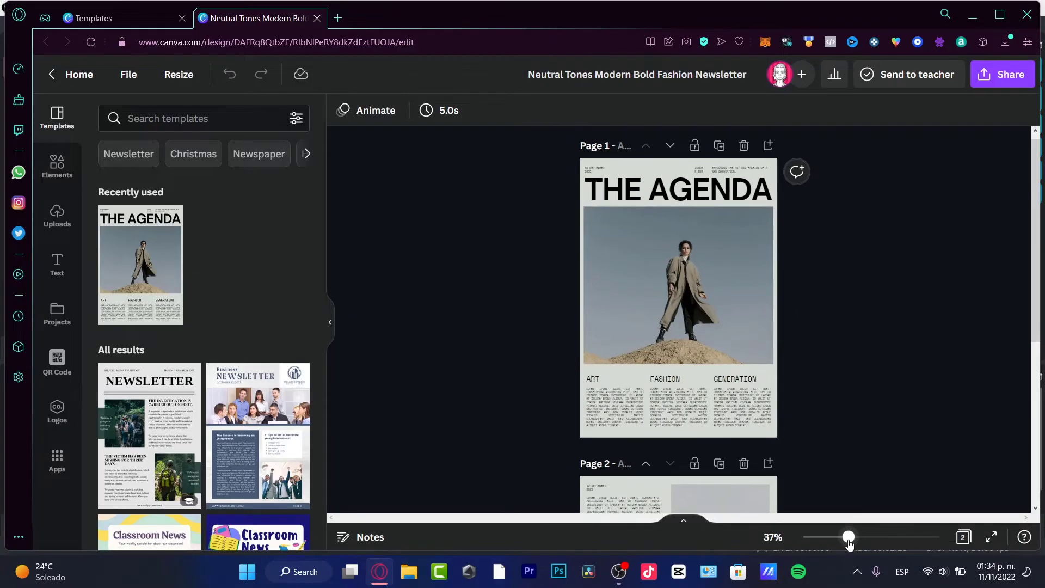
{"action": "left_click_drag", "start_coordinate": [849, 537], "coordinate": [876, 537]}
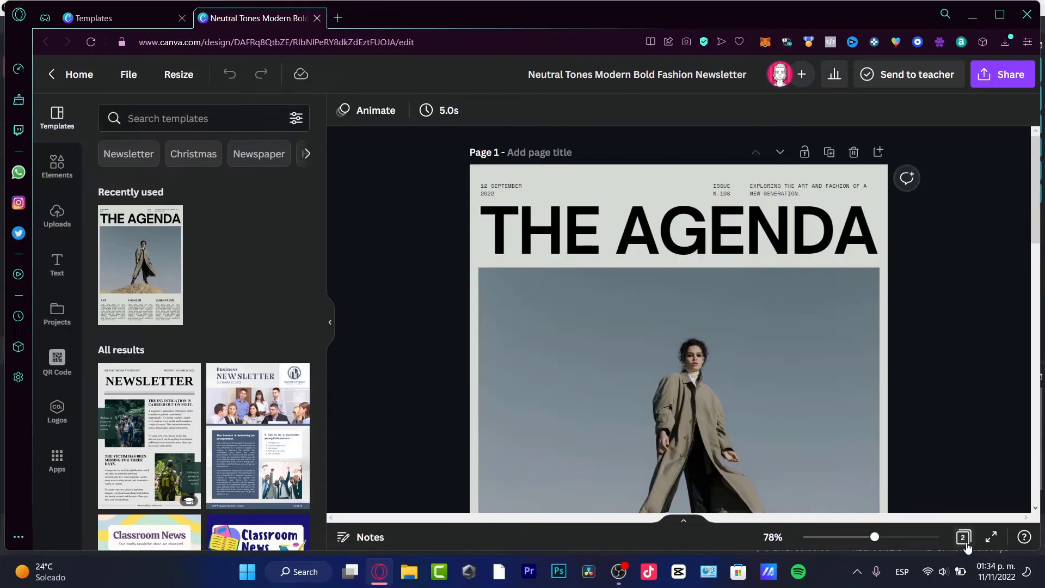
{"action": "left_click", "coordinate": [964, 537]}
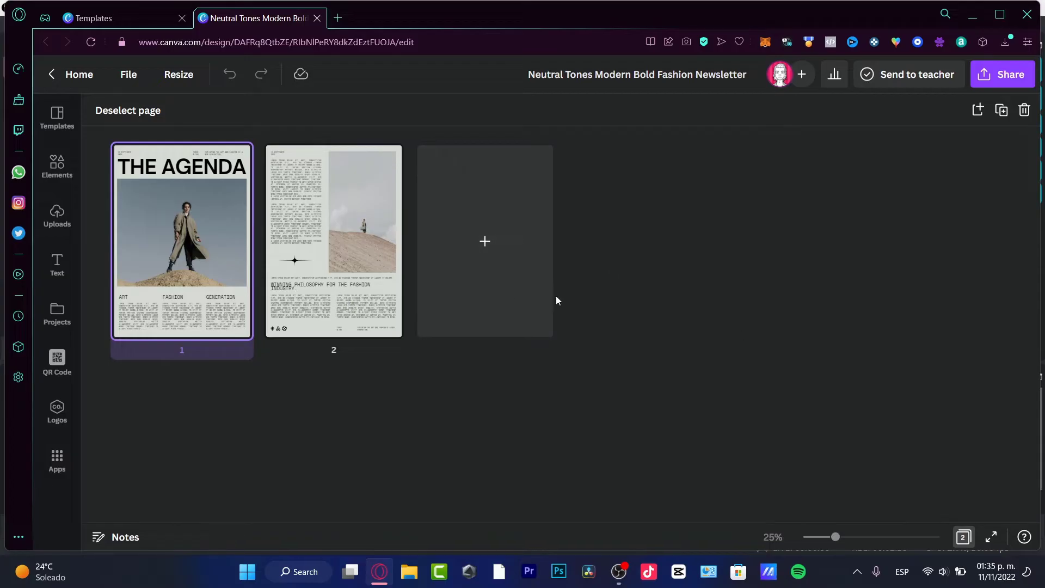
{"action": "mouse_move", "coordinate": [95, 257]}
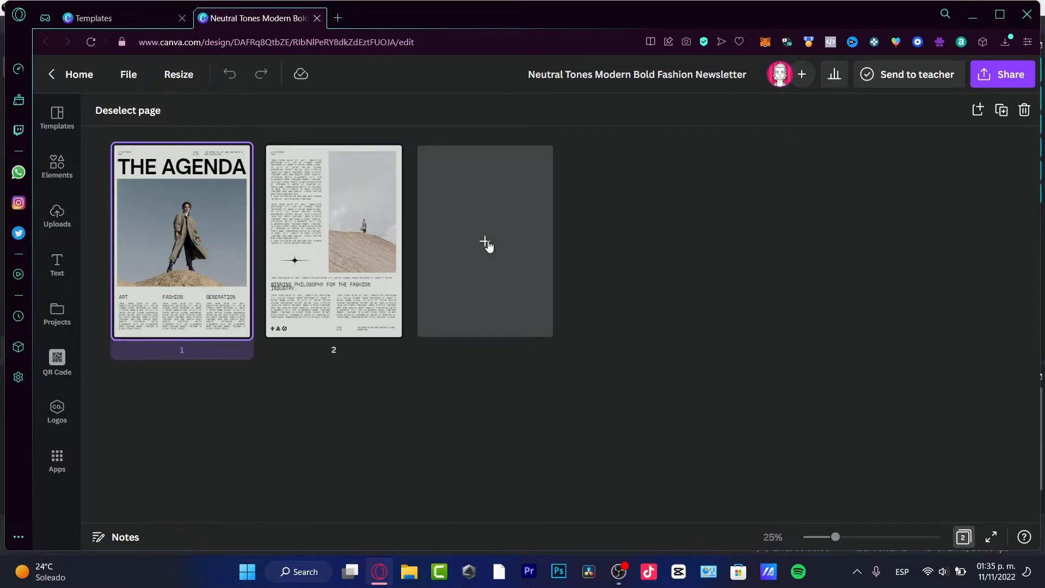
Step: Add two blank pages in the grid view, then delete the extra page again
{"action": "left_click", "coordinate": [484, 242]}
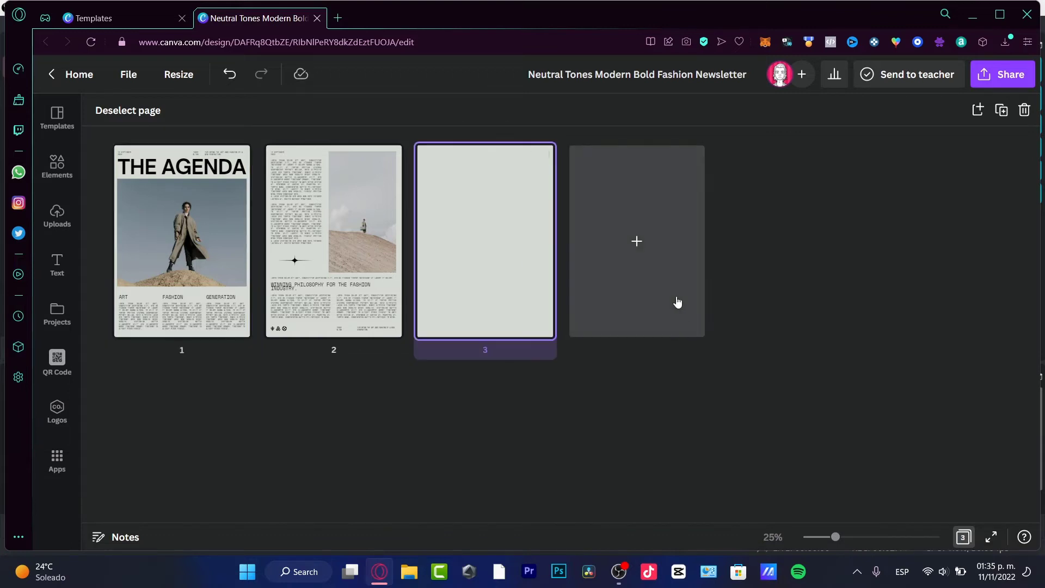
{"action": "left_click", "coordinate": [636, 242]}
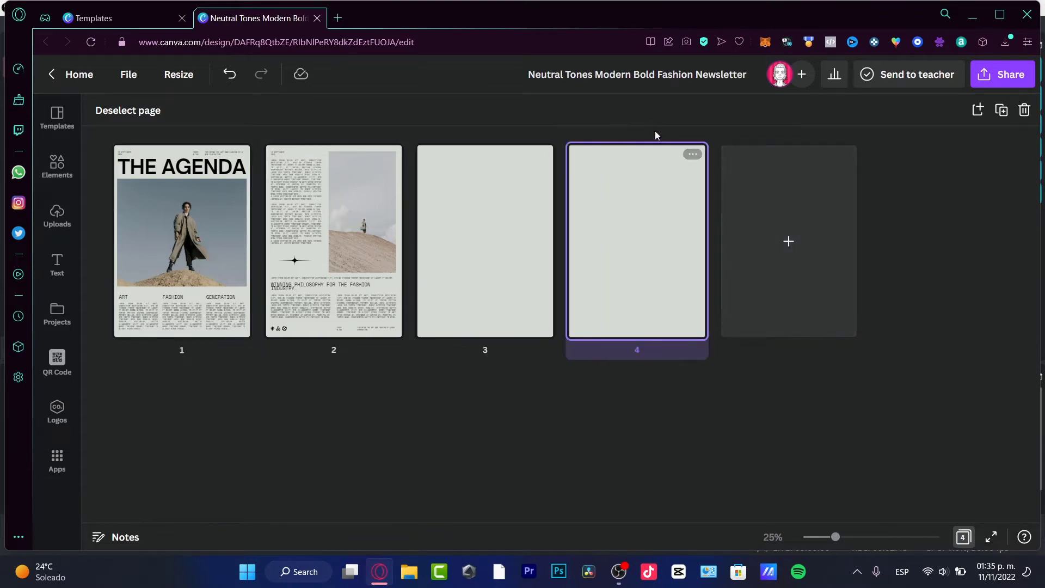
{"action": "left_click", "coordinate": [692, 153]}
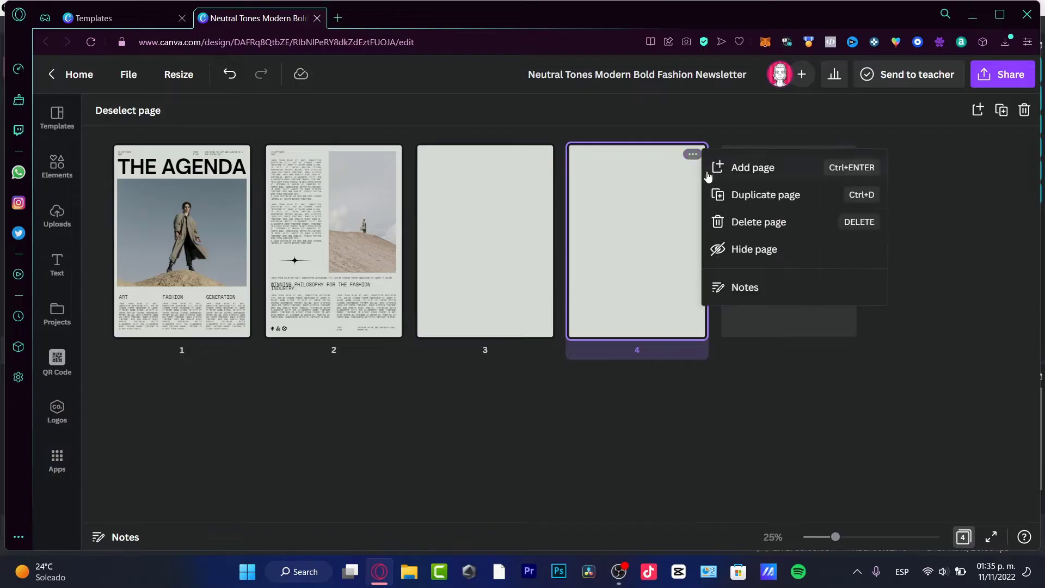
{"action": "left_click", "coordinate": [759, 221]}
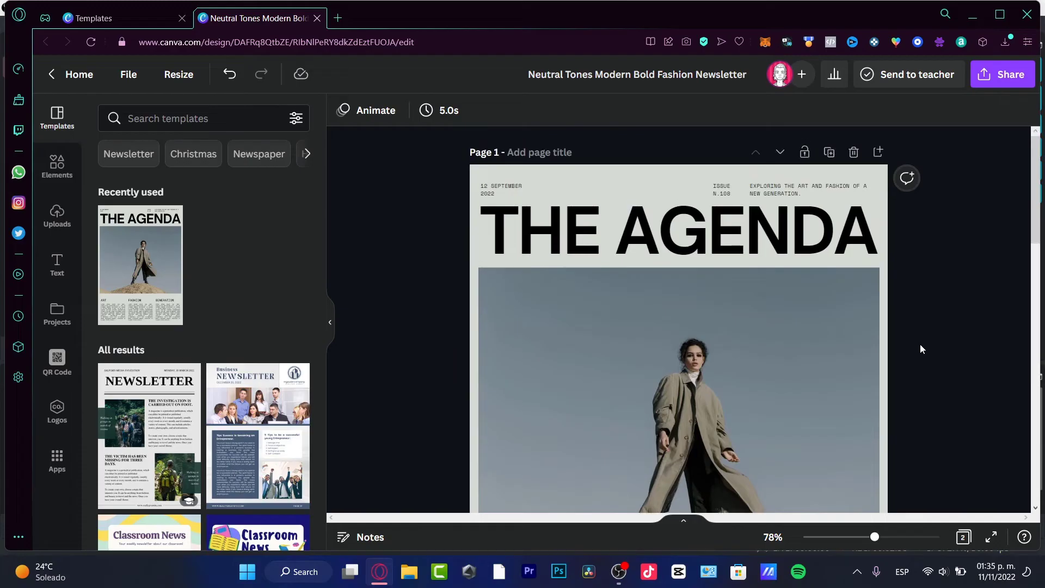
{"action": "mouse_move", "coordinate": [932, 343]}
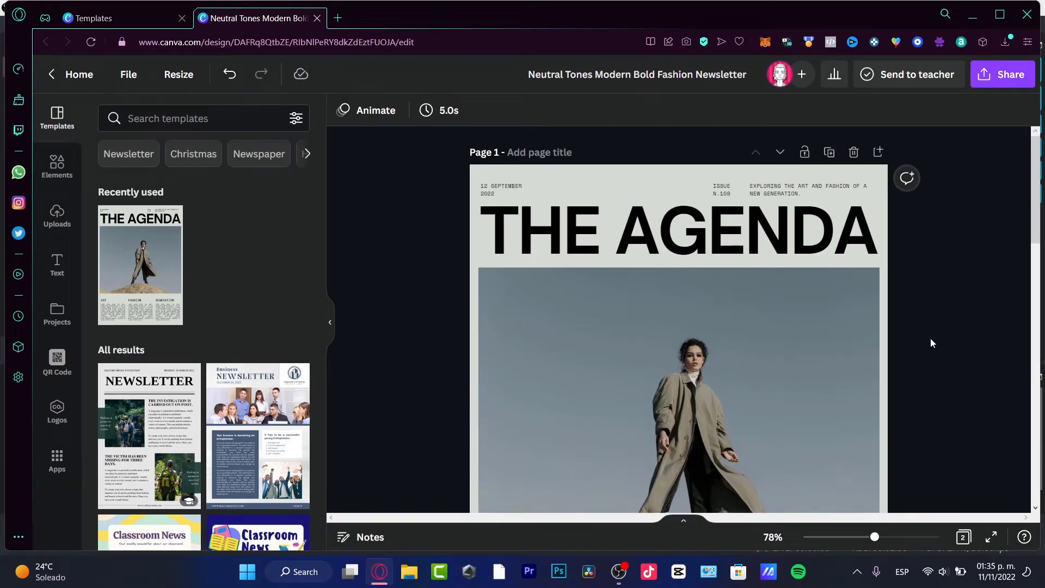
Step: Select THE AGENDA headline and set it in the Calgary serif font
{"action": "left_click", "coordinate": [678, 229]}
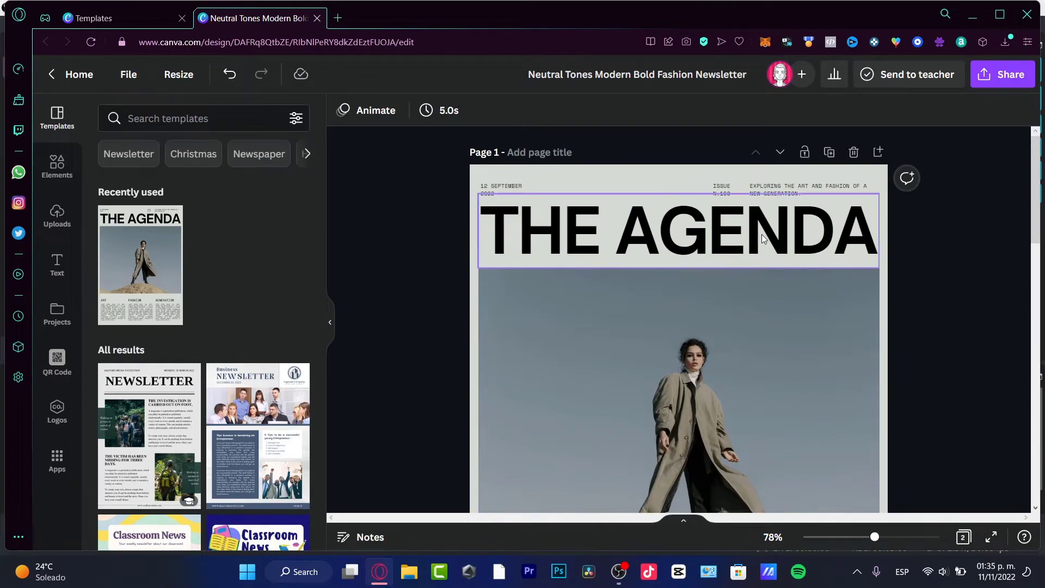
{"action": "left_click", "coordinate": [679, 229]}
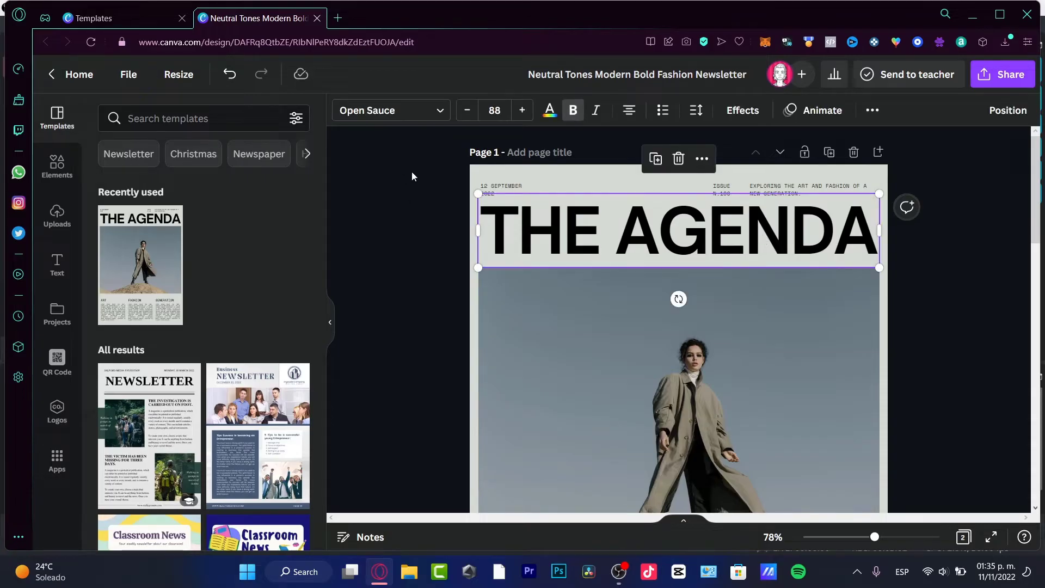
{"action": "mouse_move", "coordinate": [437, 94]}
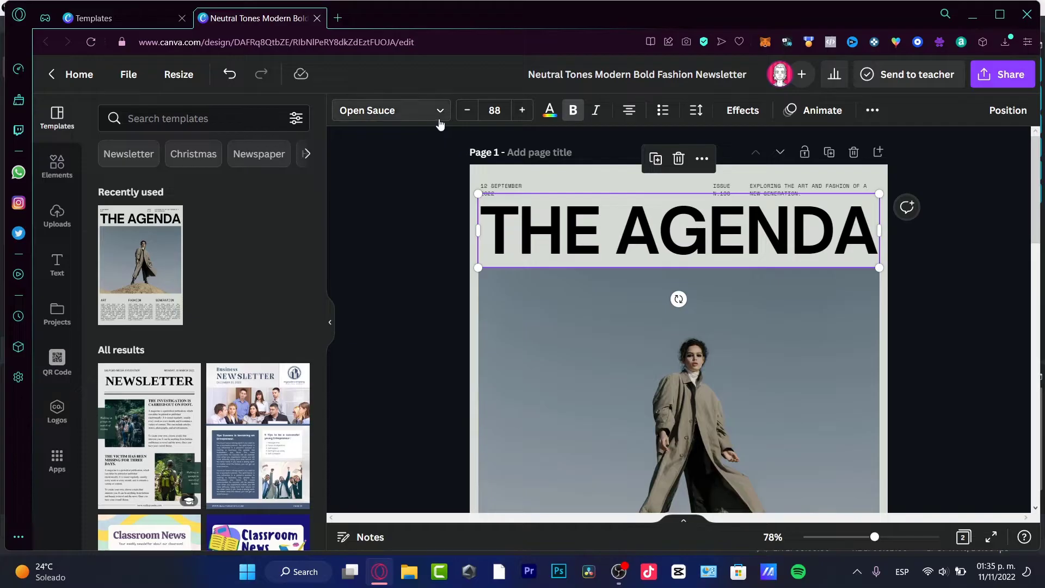
{"action": "left_click", "coordinate": [390, 110]}
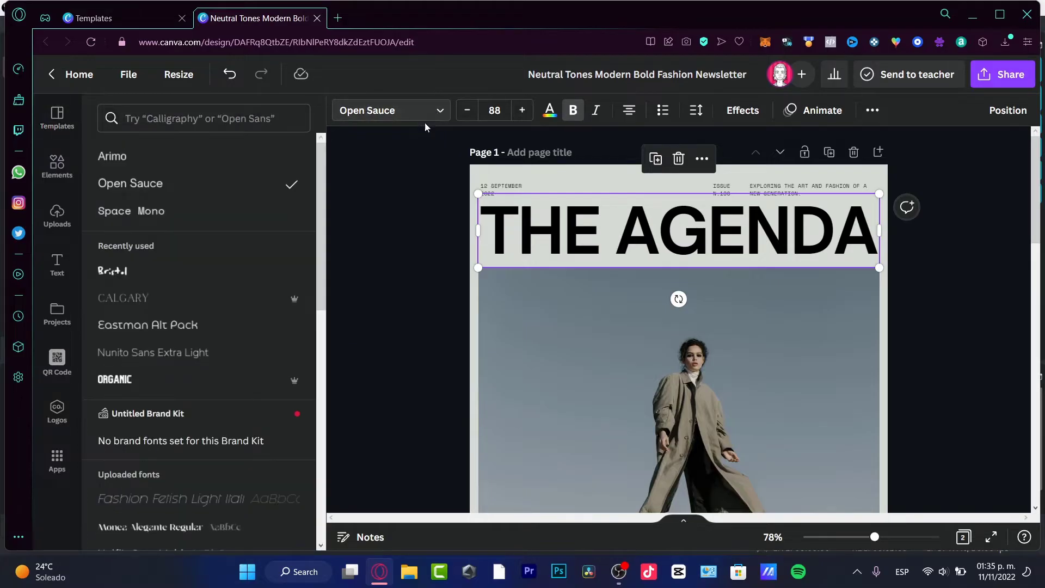
{"action": "left_click", "coordinate": [123, 299]}
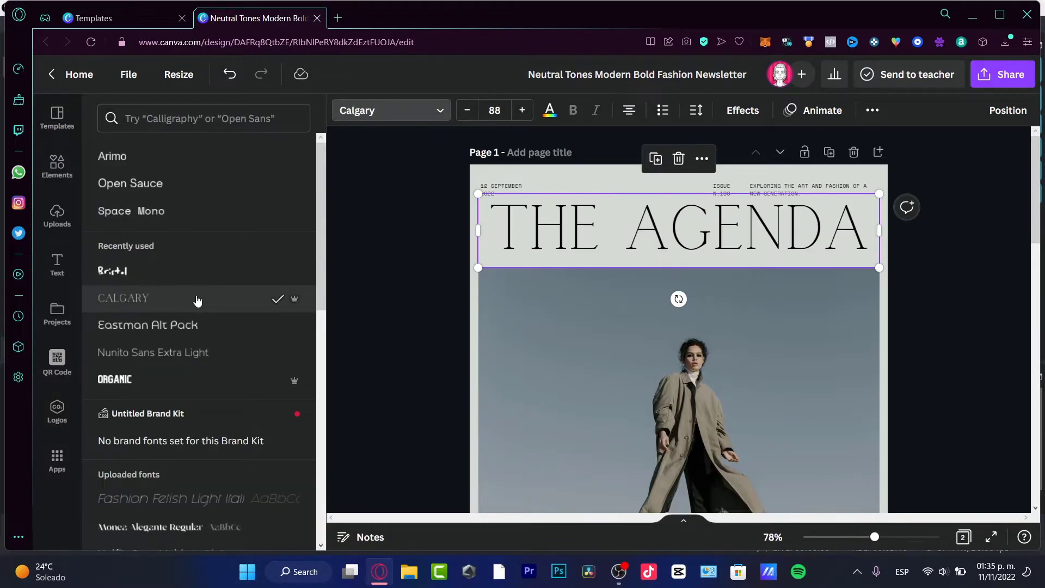
{"action": "mouse_move", "coordinate": [200, 274]}
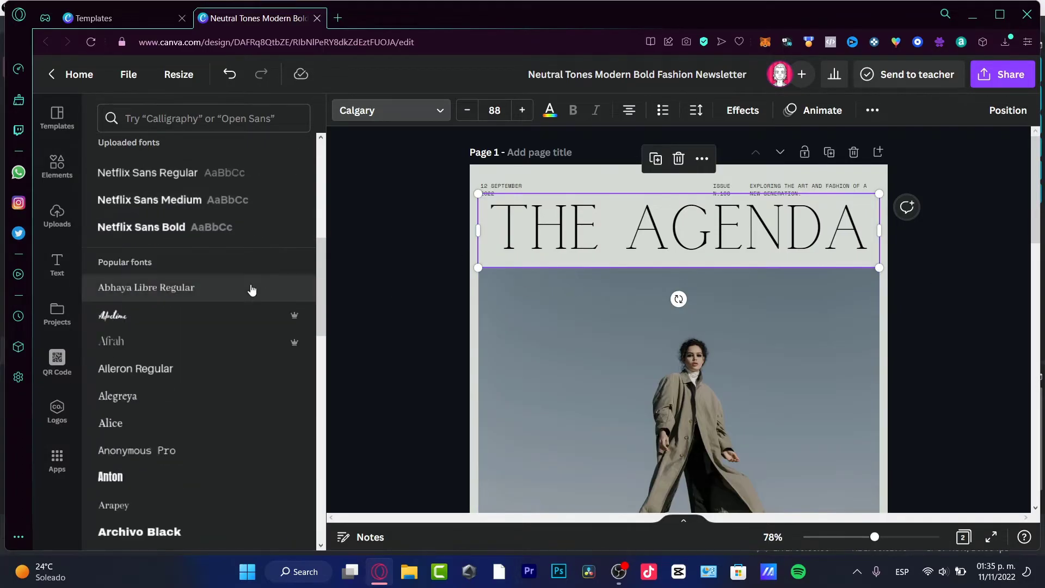
Step: Try the Cheque font on the headline, then return it to Calgary
{"action": "scroll", "scroll_direction": "down", "scroll_amount": 3}
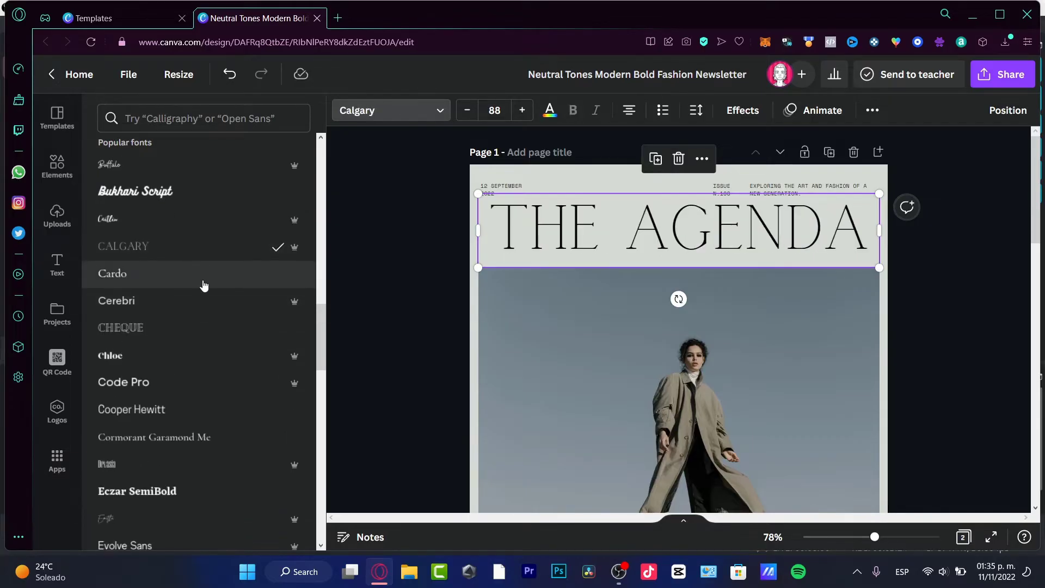
{"action": "left_click", "coordinate": [119, 328]}
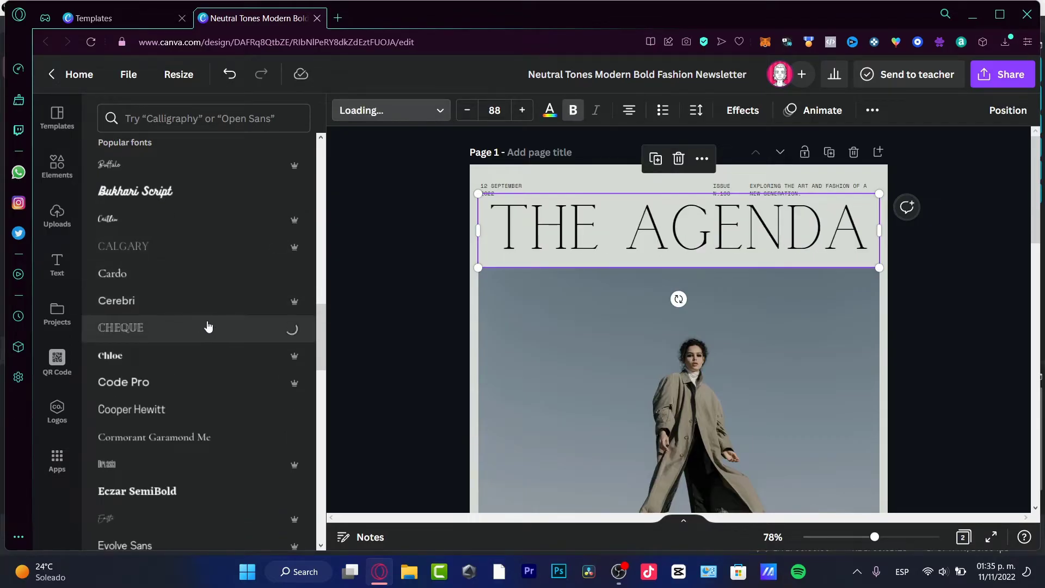
{"action": "left_click", "coordinate": [120, 327]}
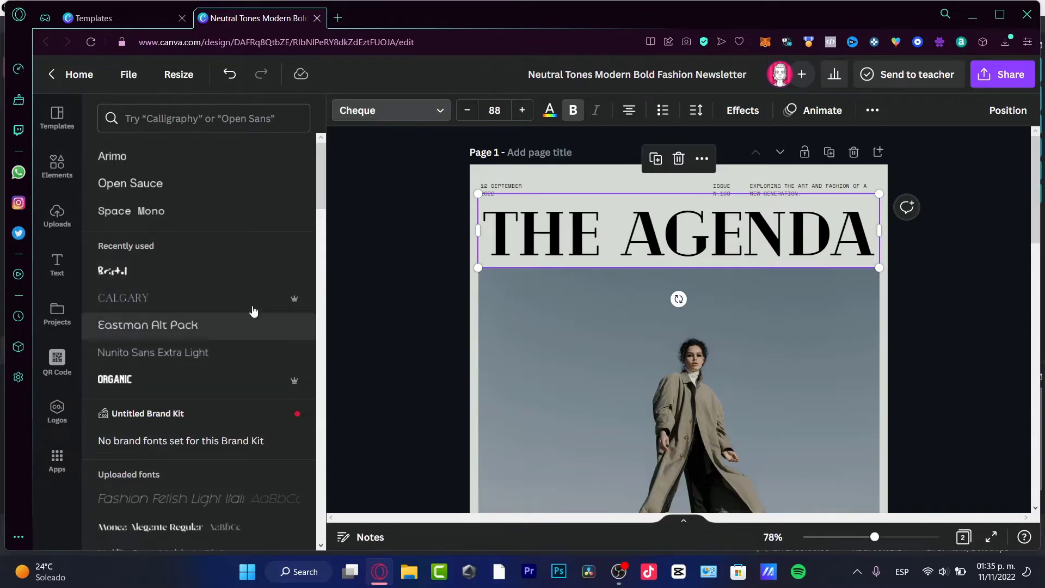
{"action": "left_click", "coordinate": [123, 299]}
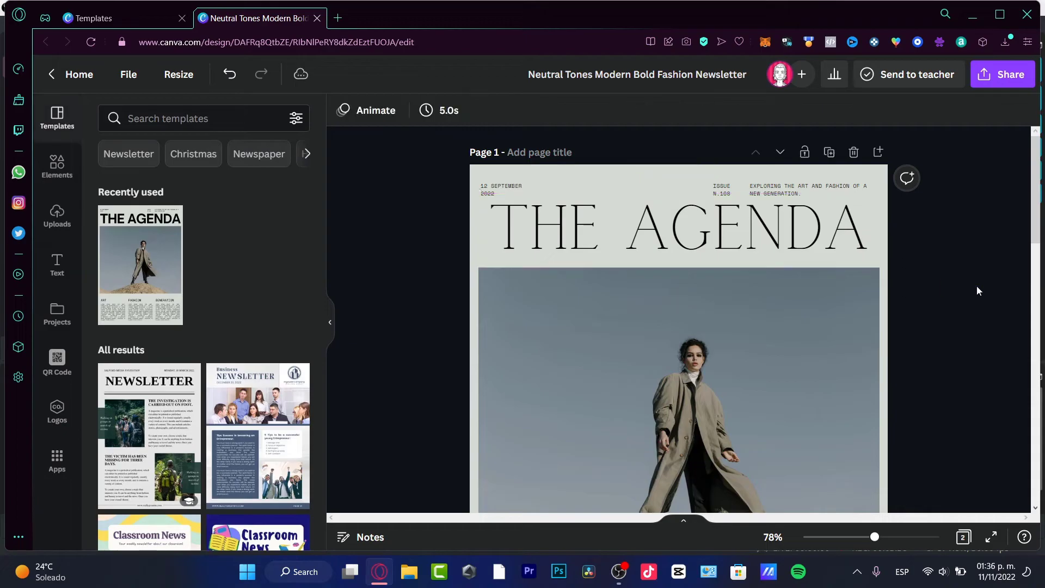
Step: Retype the header date as November 11th 2022 and remove the issue number text box
{"action": "double_click", "coordinate": [500, 189]}
{"action": "type", "text": "NOVEMBER 11TH"}
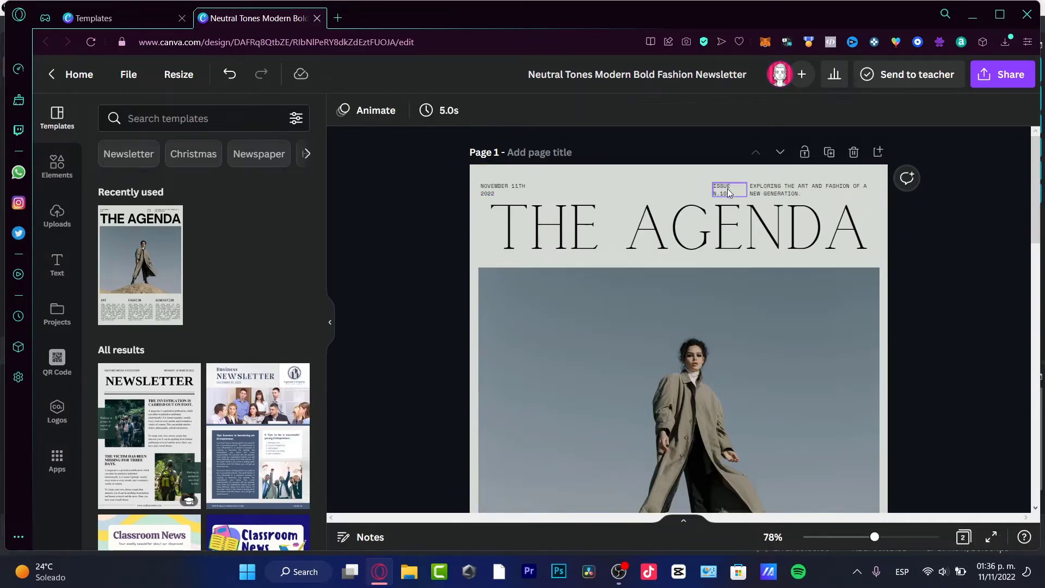
{"action": "left_click_drag", "start_coordinate": [726, 189], "coordinate": [677, 189]}
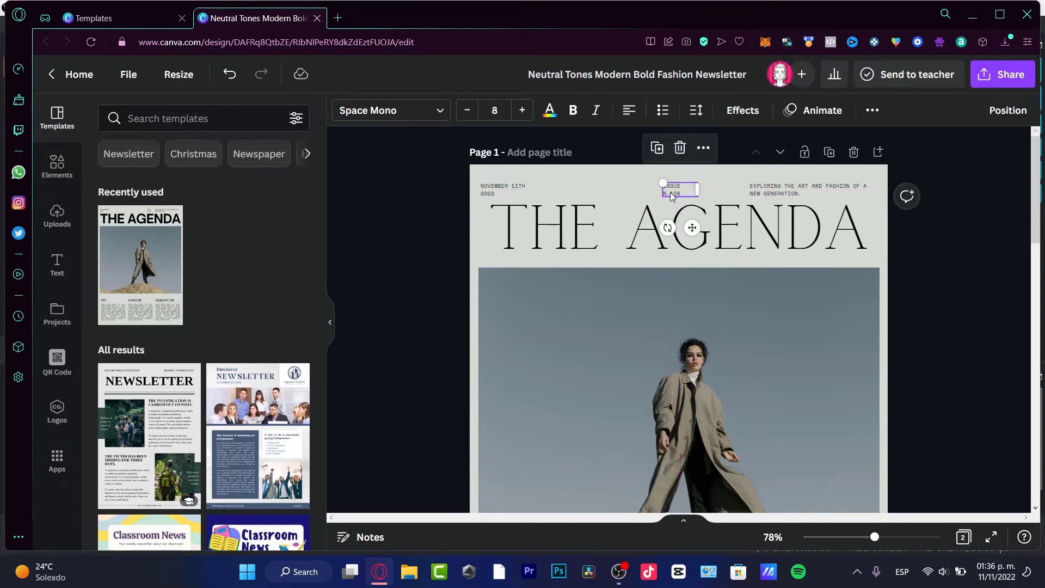
{"action": "mouse_move", "coordinate": [679, 147]}
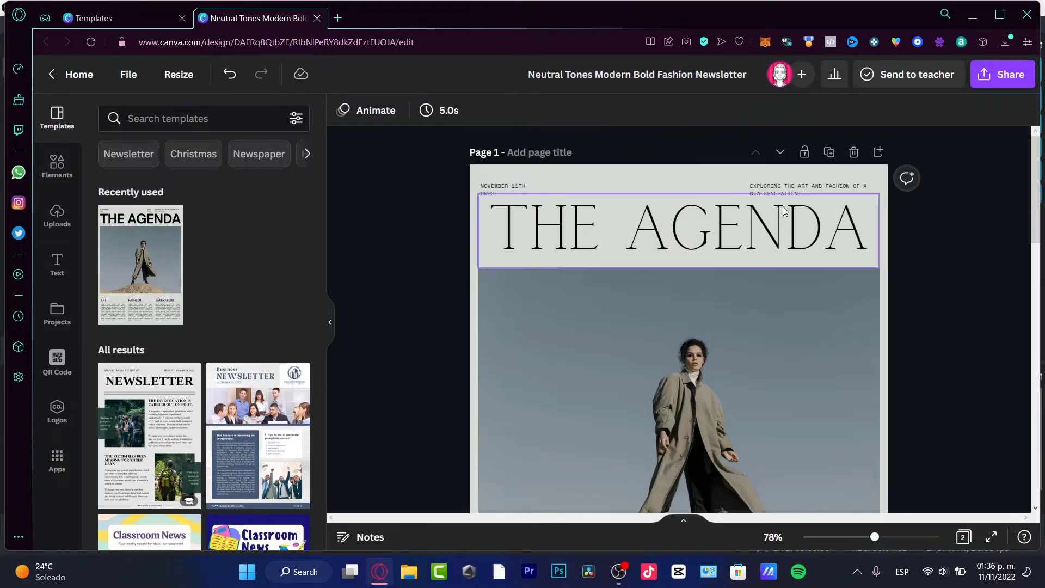
{"action": "scroll", "scroll_direction": "down", "scroll_amount": 3}
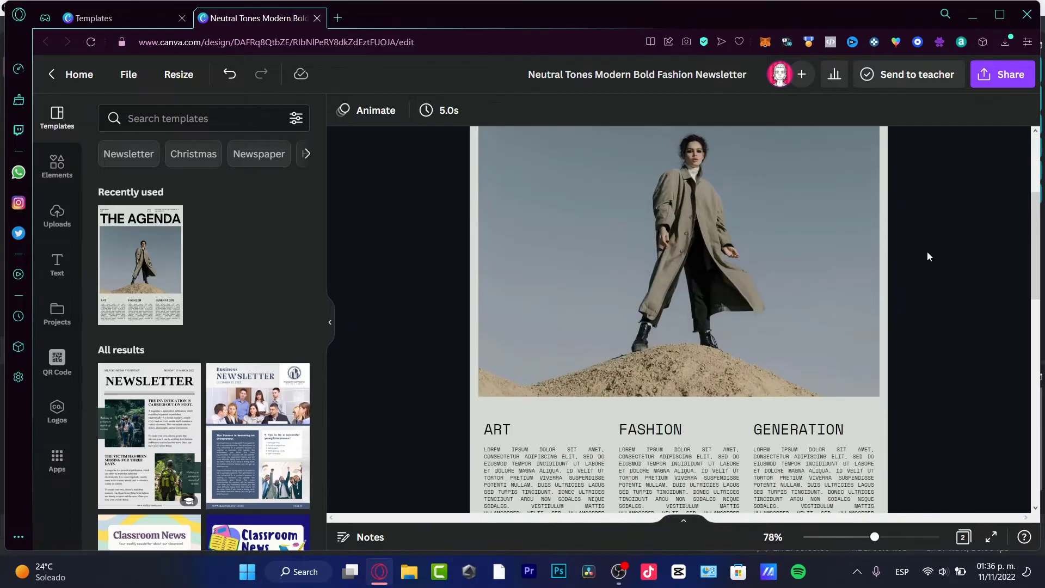
{"action": "scroll", "scroll_direction": "up", "scroll_amount": 3}
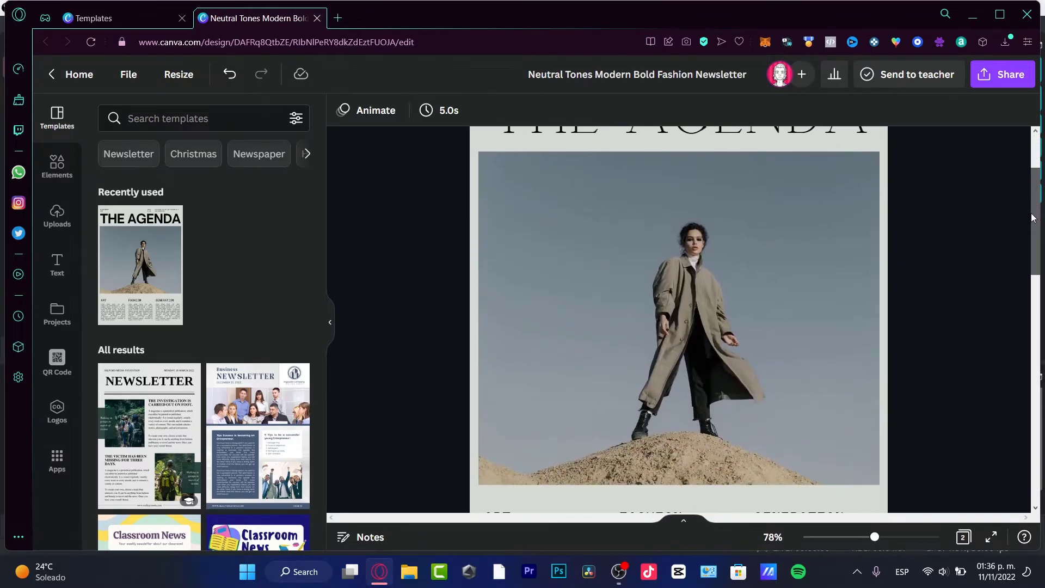
{"action": "left_click_drag", "start_coordinate": [875, 537], "coordinate": [869, 536]}
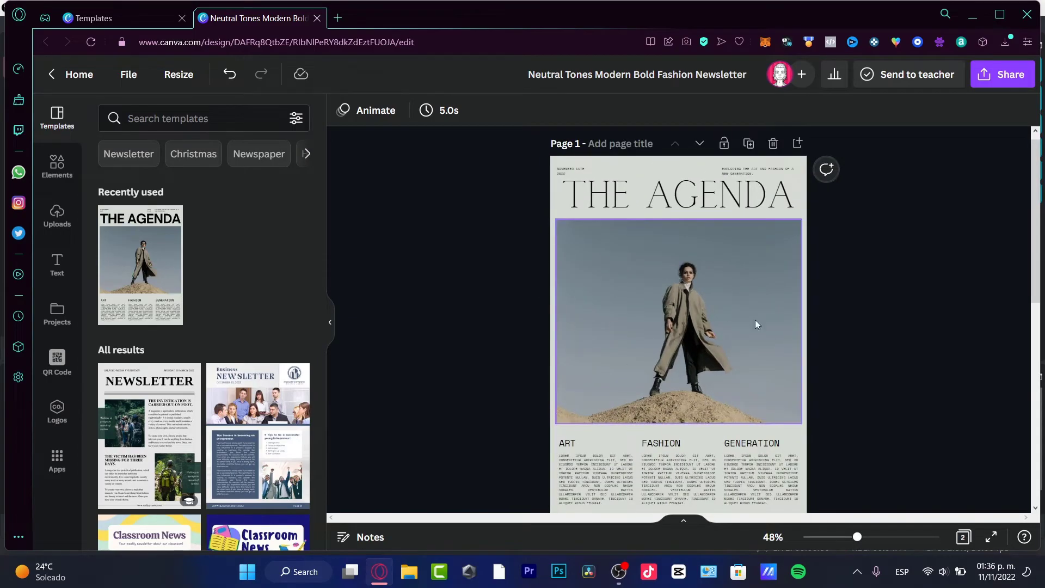
Step: Browse the Uploads images library, then move on to the Elements library
{"action": "left_click", "coordinate": [676, 193]}
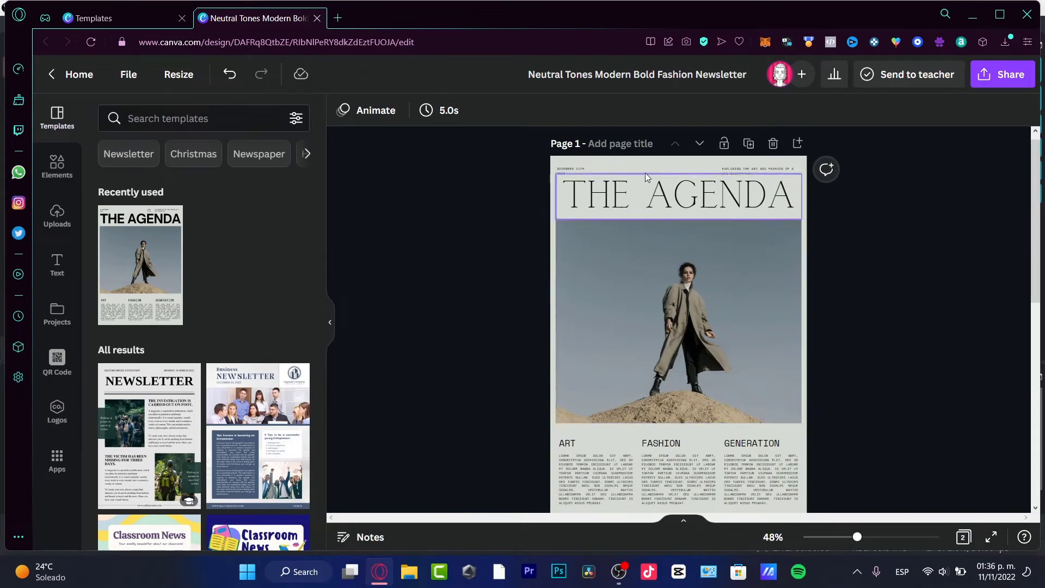
{"action": "left_click", "coordinate": [57, 217]}
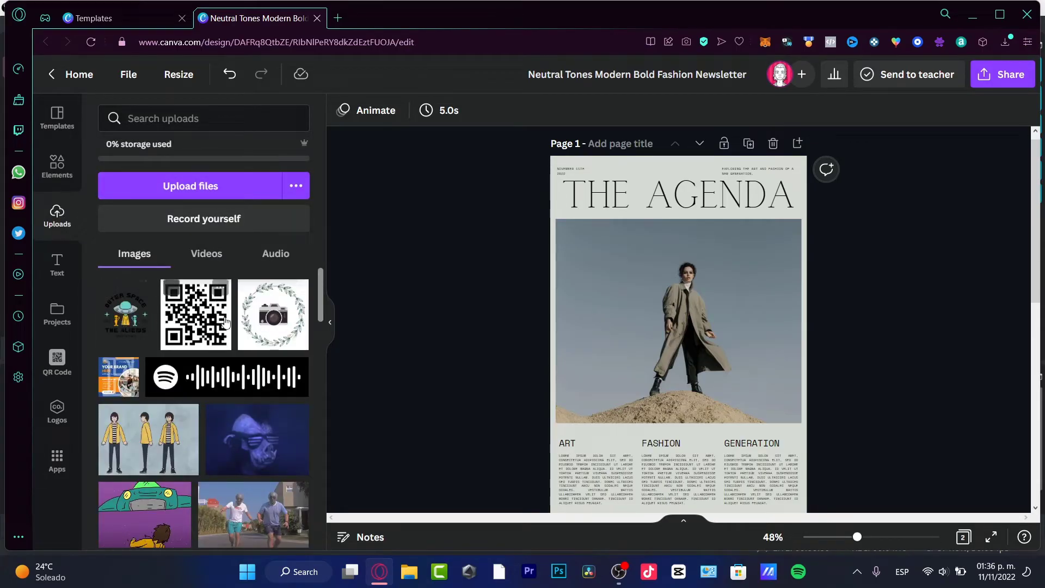
{"action": "left_click", "coordinate": [679, 322]}
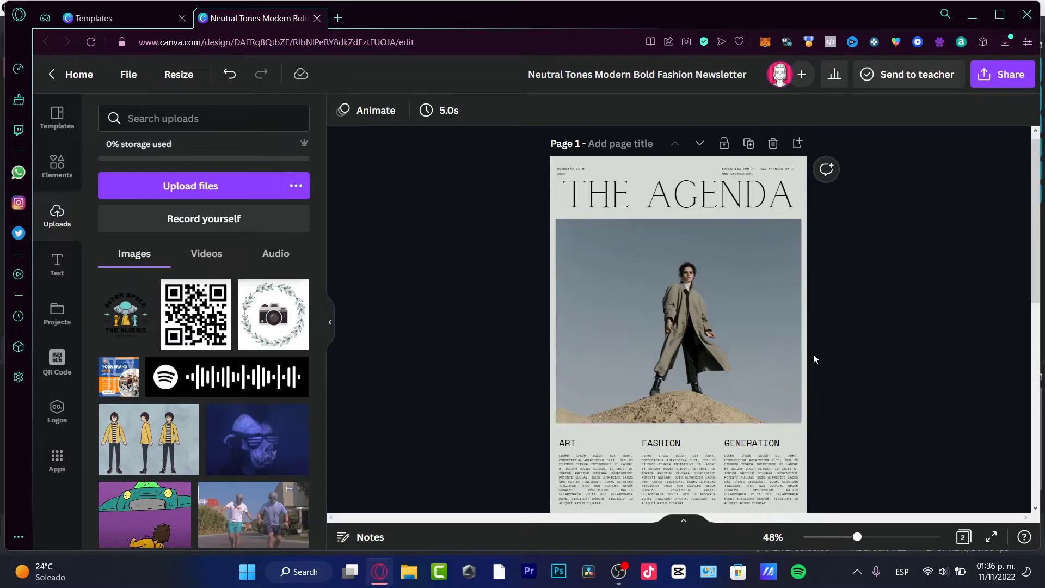
{"action": "left_click", "coordinate": [57, 165]}
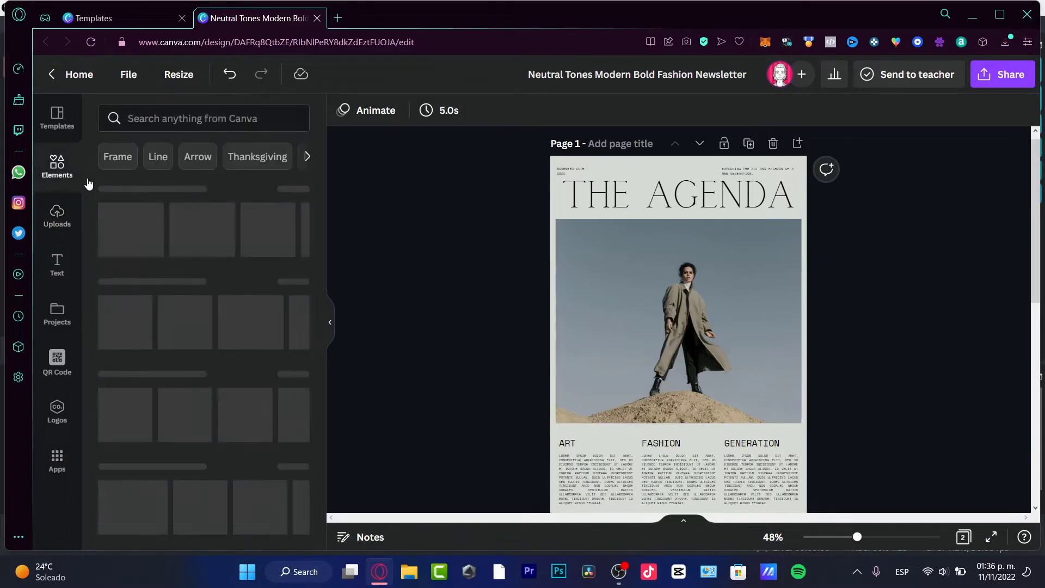
Step: Search Elements for 'fancy clothing' limited to photos
{"action": "left_click", "coordinate": [193, 117]}
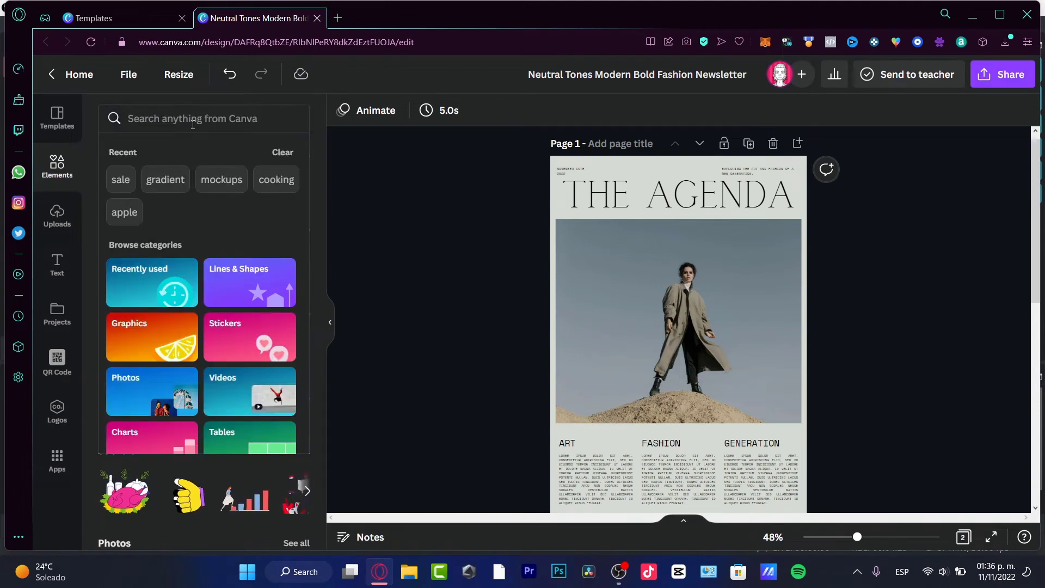
{"action": "type", "text": "fancy"}
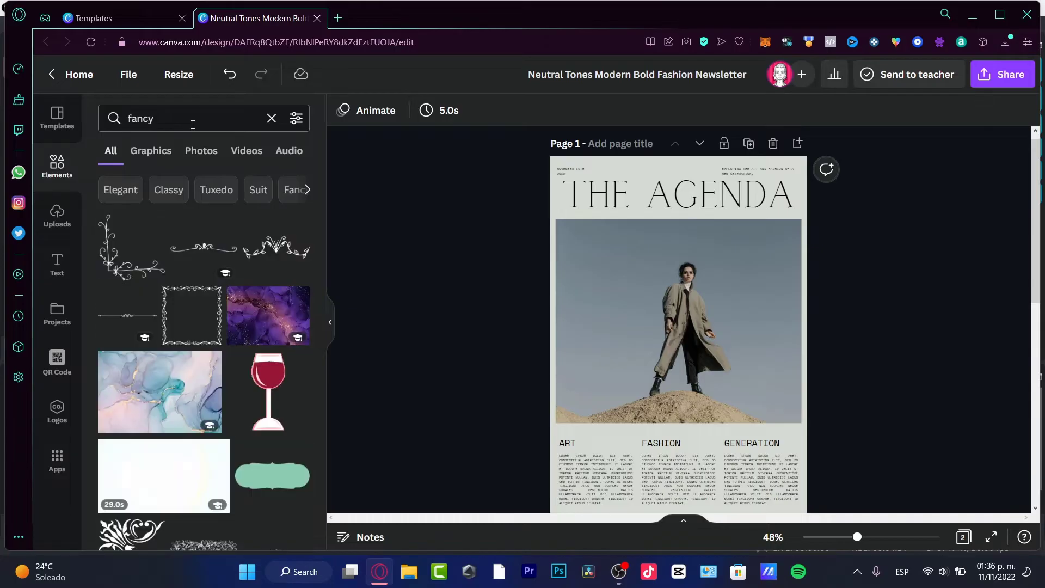
{"action": "left_click", "coordinate": [201, 151]}
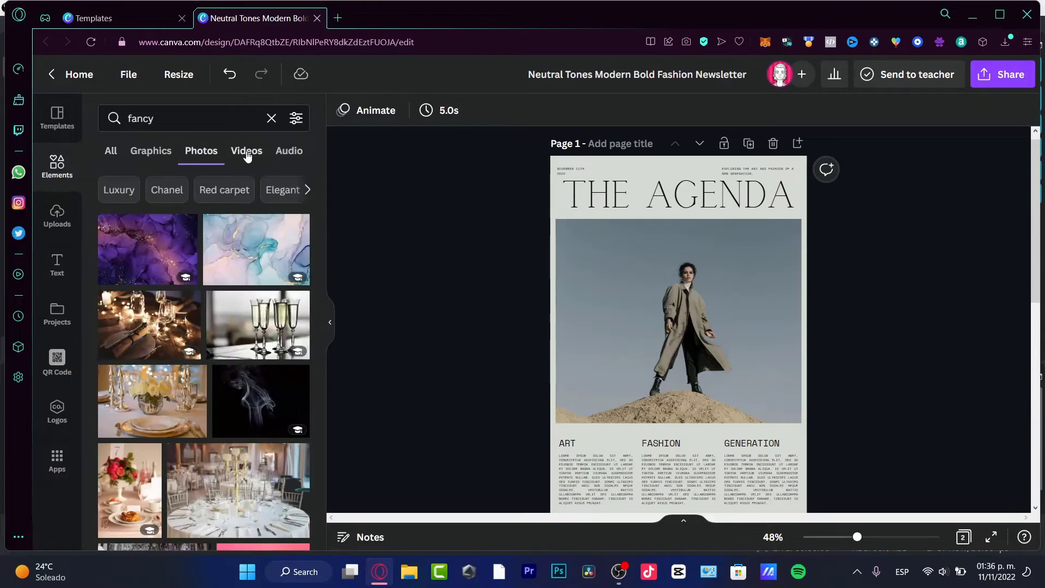
{"action": "mouse_move", "coordinate": [386, 323]}
{"action": "type", "text": " clothing"}
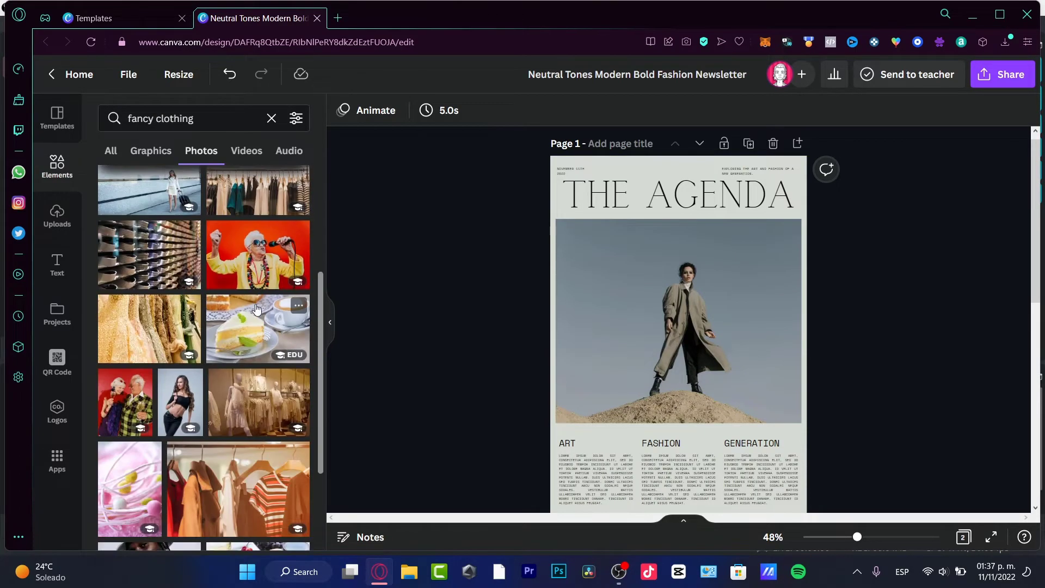
Step: Scroll the photo results to the flower-filled-helmet photo for the cover
{"action": "scroll", "scroll_direction": "down", "scroll_amount": 3}
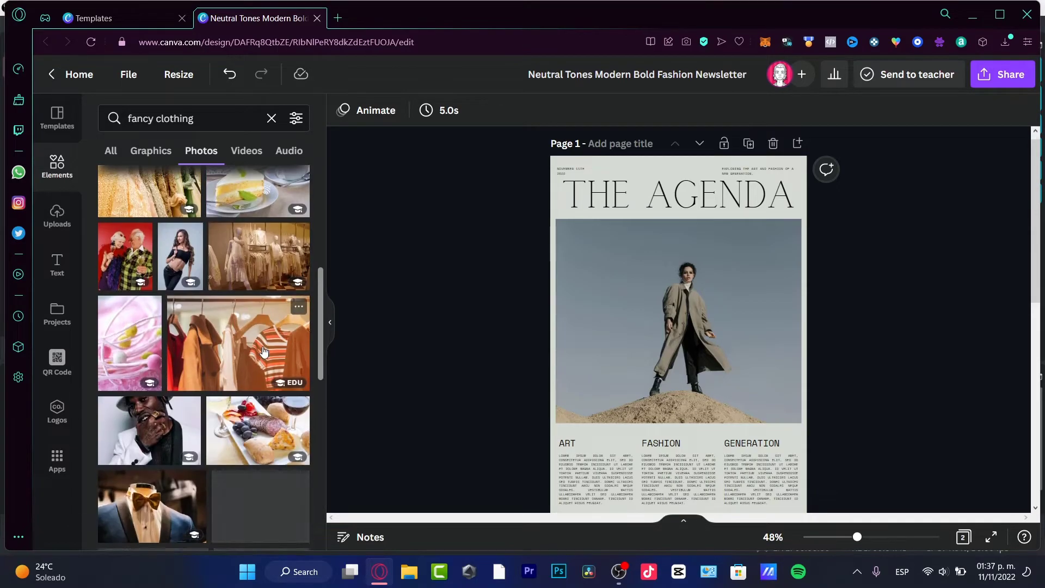
{"action": "scroll", "scroll_direction": "down", "scroll_amount": 3}
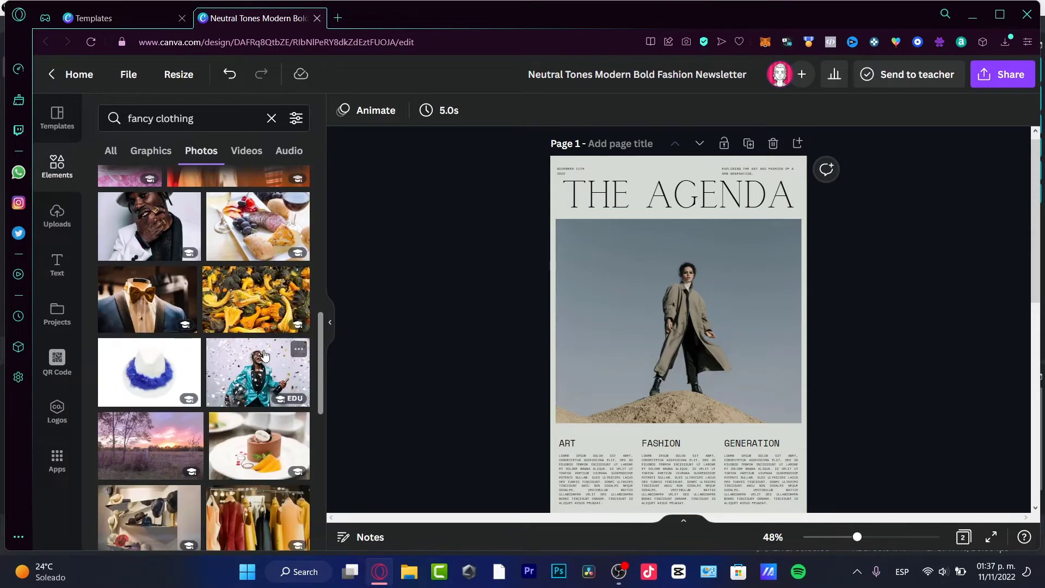
{"action": "scroll", "scroll_direction": "down", "scroll_amount": 3}
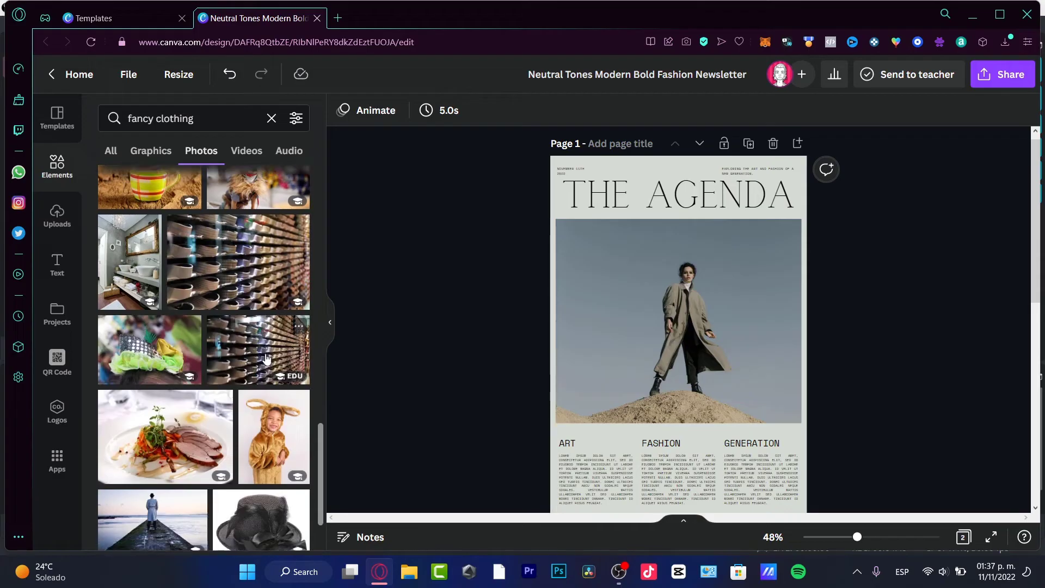
{"action": "scroll", "scroll_direction": "down", "scroll_amount": 3}
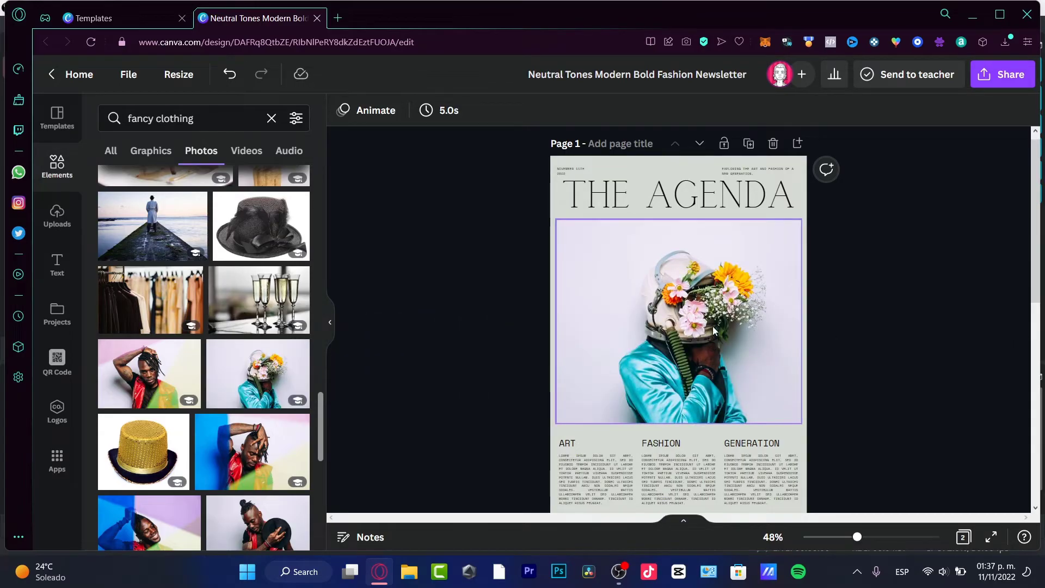
Step: Crop the flower-helmet cover photo, enlarging it slightly within its frame
{"action": "left_click", "coordinate": [569, 392]}
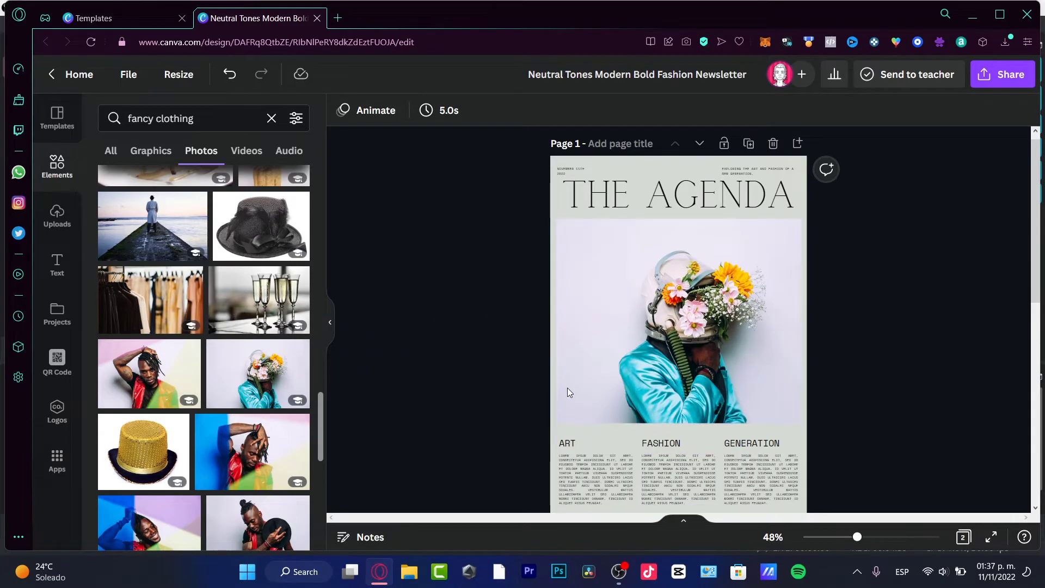
{"action": "left_click", "coordinate": [678, 320]}
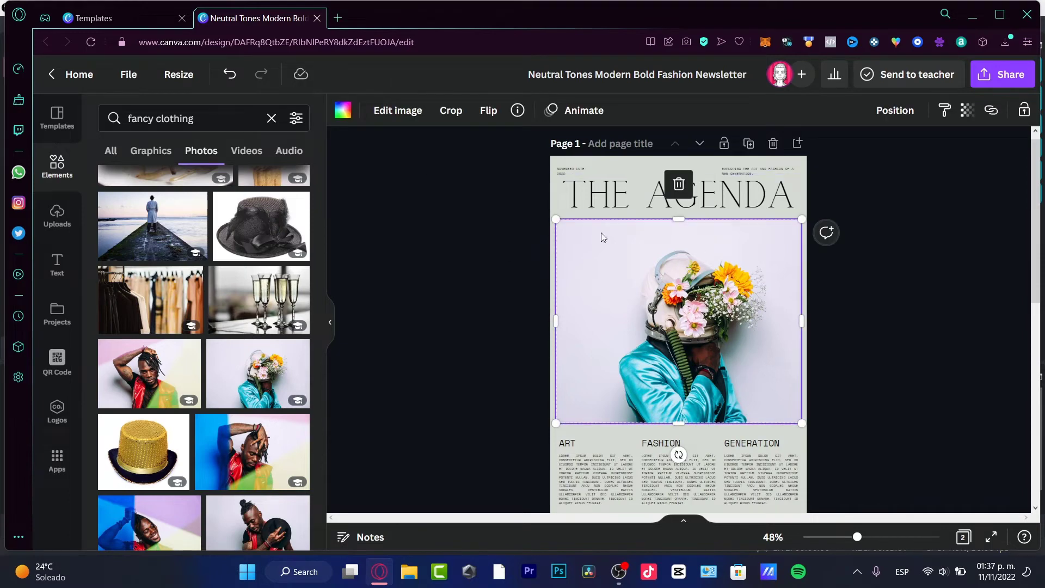
{"action": "left_click", "coordinate": [450, 110]}
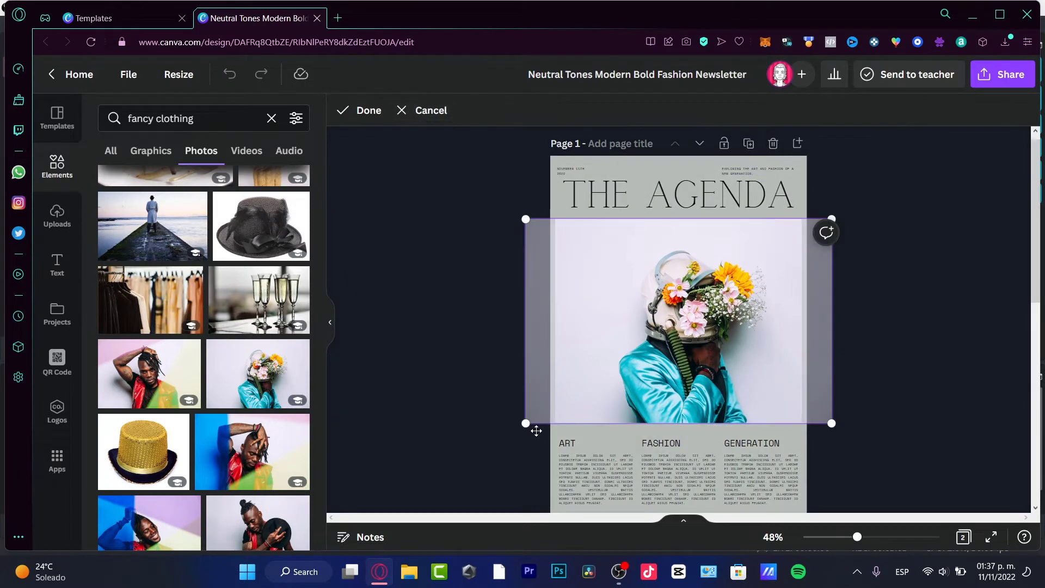
{"action": "left_click_drag", "start_coordinate": [525, 423], "coordinate": [502, 435]}
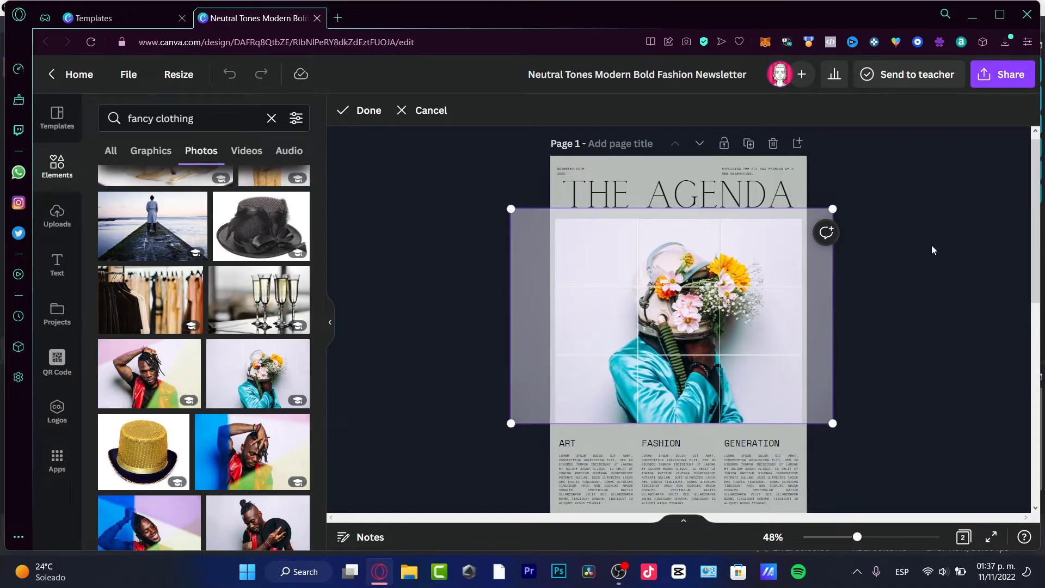
{"action": "left_click", "coordinate": [360, 110]}
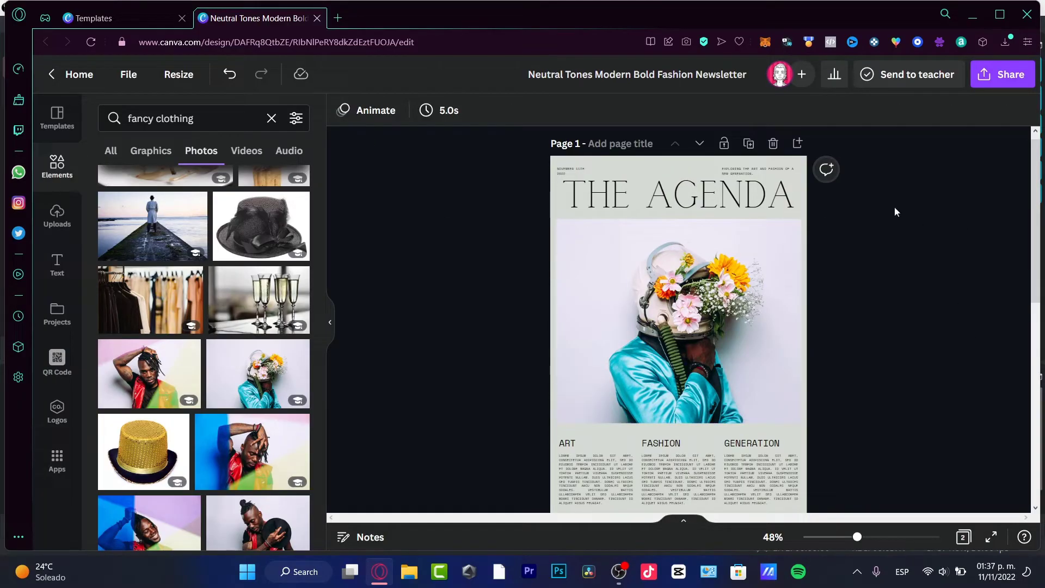
{"action": "mouse_move", "coordinate": [832, 475]}
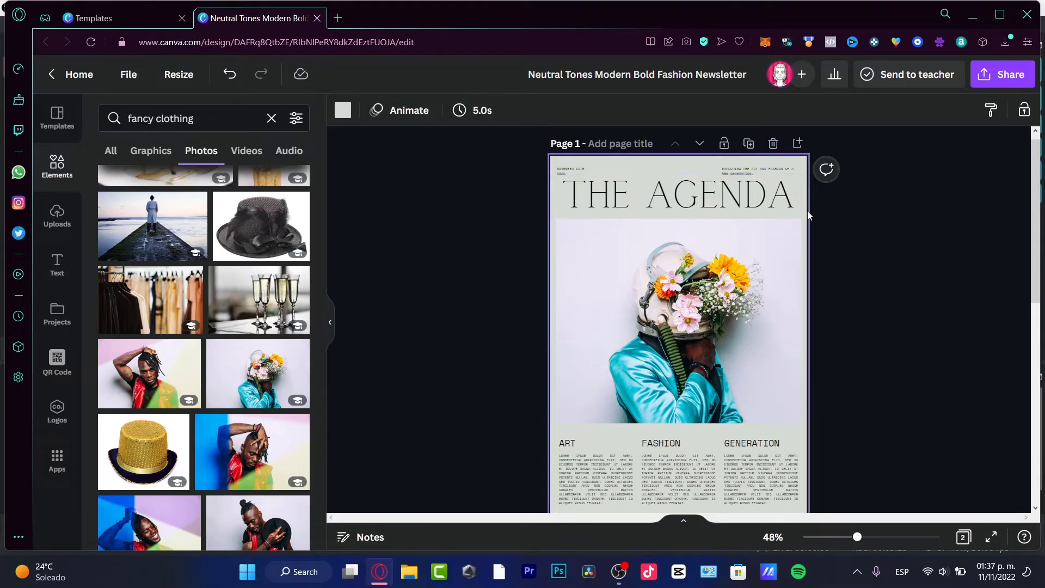
Step: Try tan, cream and pale green page backgrounds, settling on pale blue
{"action": "left_click", "coordinate": [343, 110]}
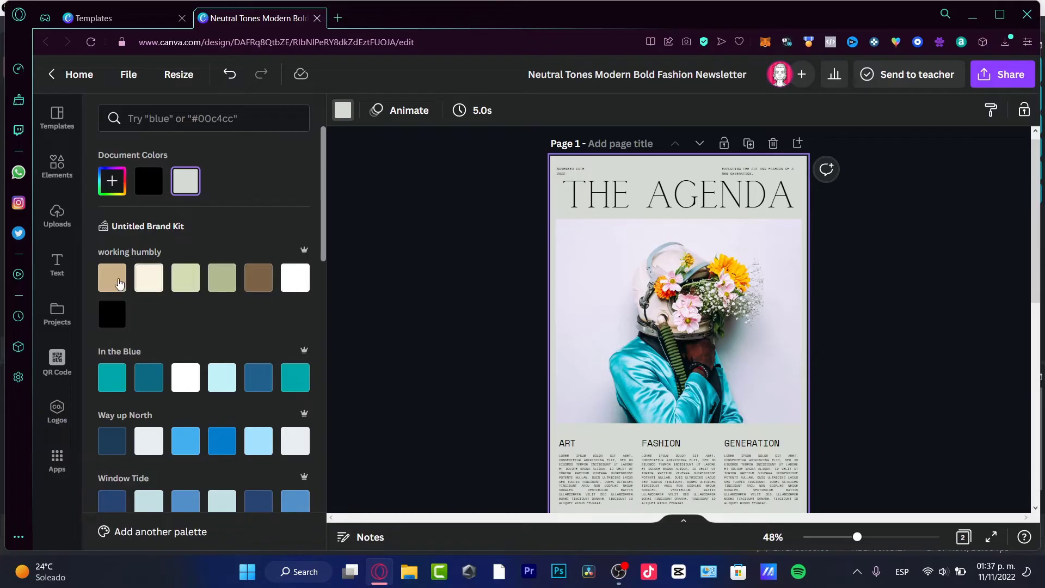
{"action": "left_click", "coordinate": [111, 278]}
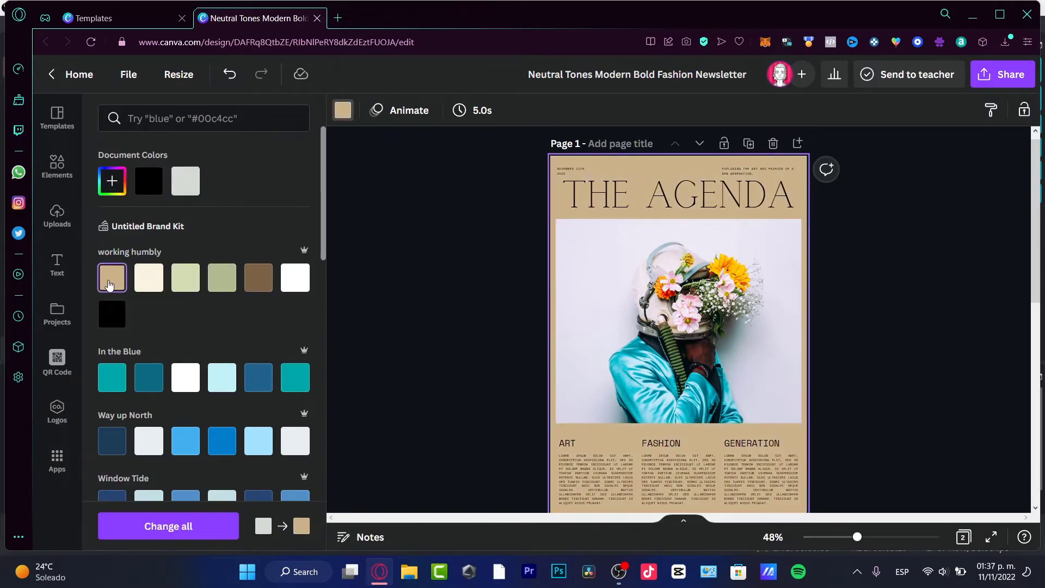
{"action": "left_click", "coordinate": [148, 278]}
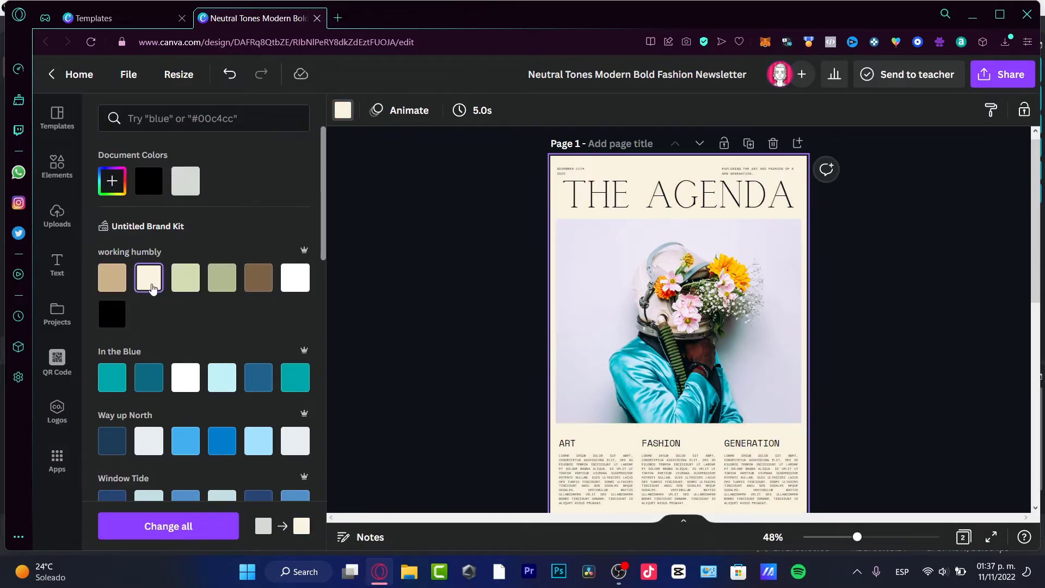
{"action": "left_click", "coordinate": [185, 277]}
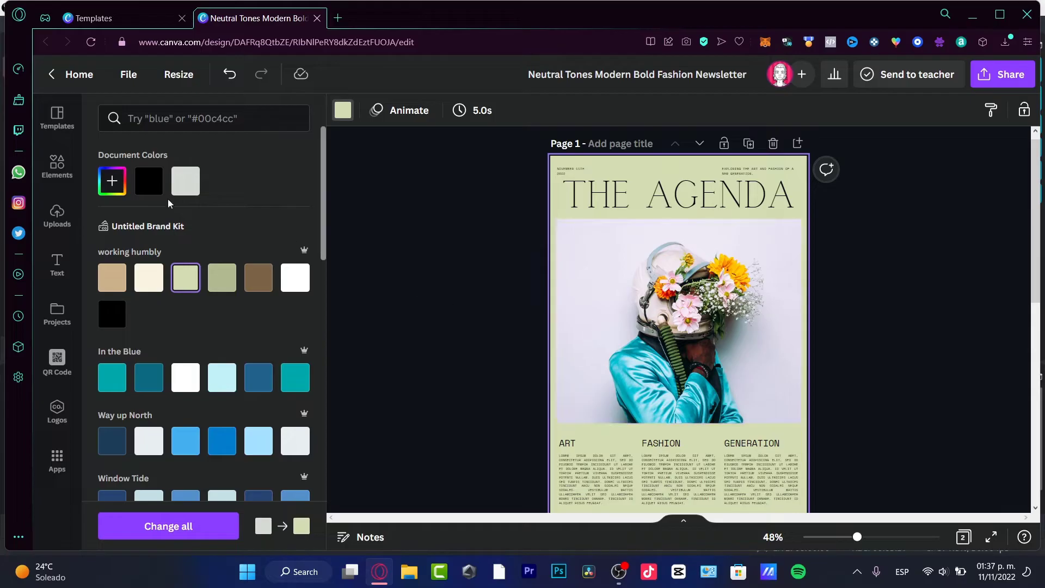
{"action": "left_click", "coordinate": [111, 181]}
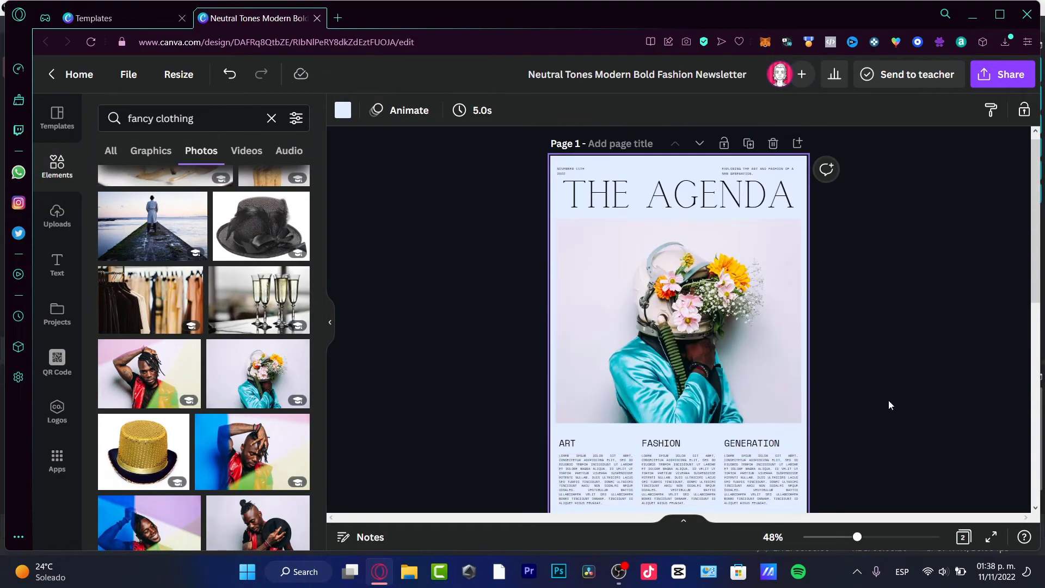
Step: Zoom the page to about 99% and show font choices for the ART, FASHION and GENERATION headings
{"action": "left_click_drag", "start_coordinate": [857, 537], "coordinate": [884, 537]}
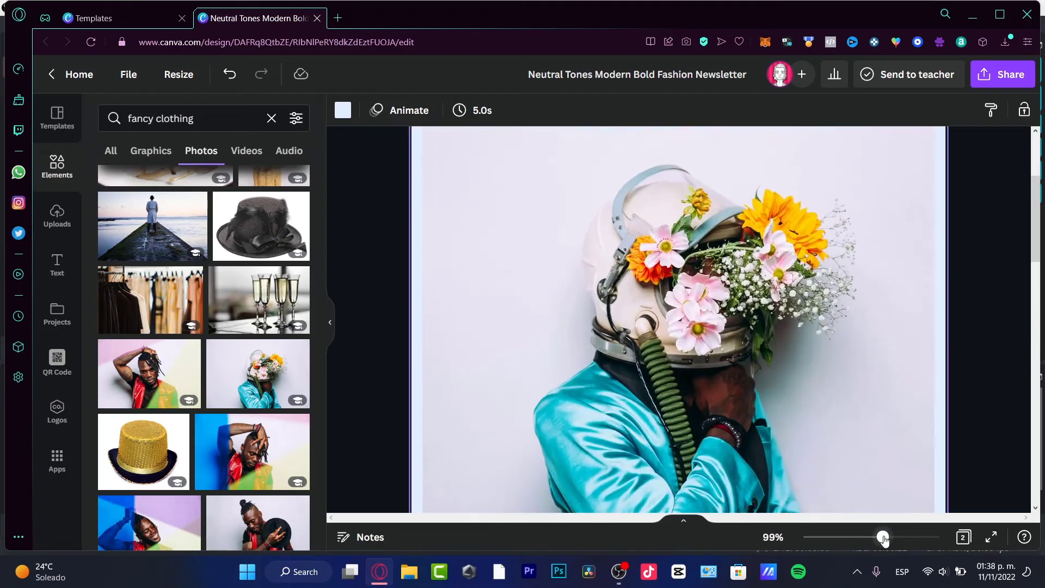
{"action": "scroll", "scroll_direction": "down", "scroll_amount": 3}
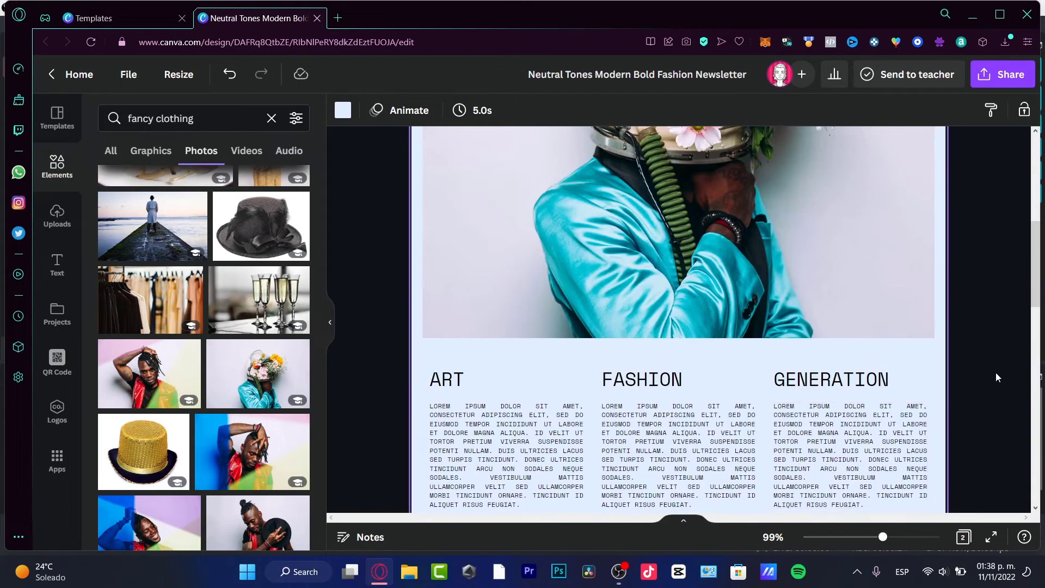
{"action": "left_click", "coordinate": [447, 379]}
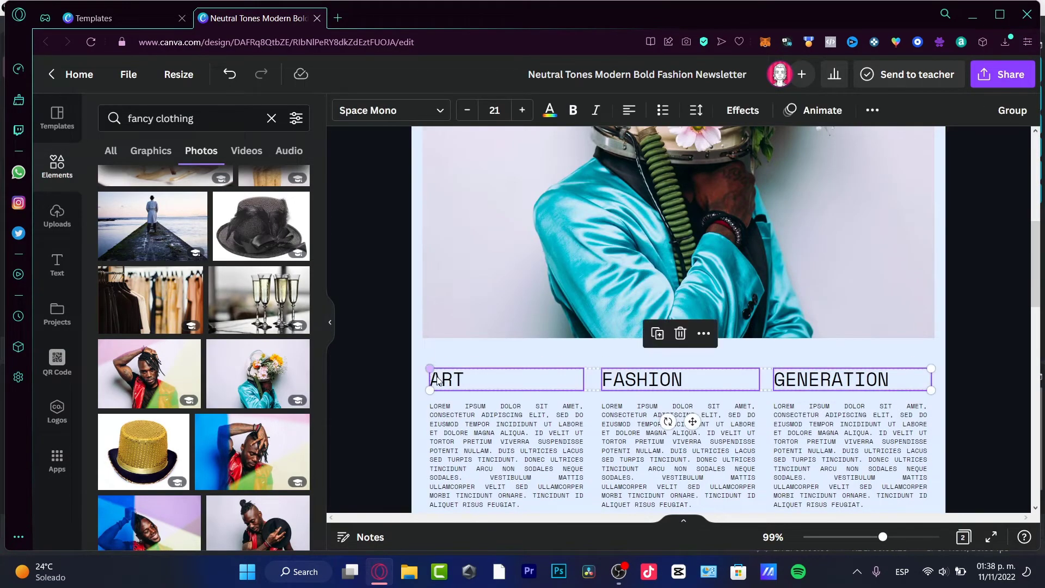
{"action": "left_click", "coordinate": [390, 110]}
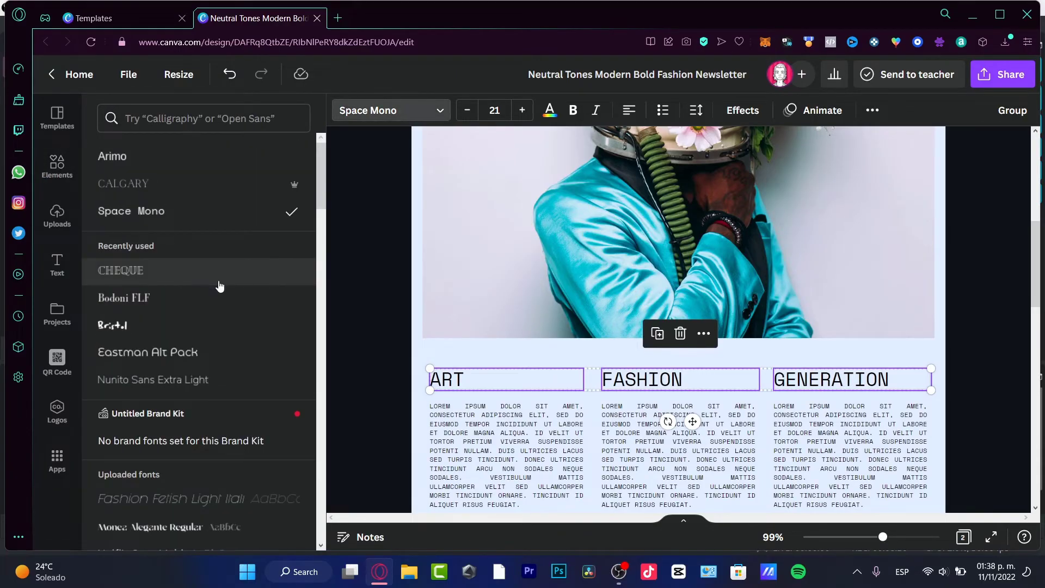
{"action": "mouse_move", "coordinate": [157, 261]}
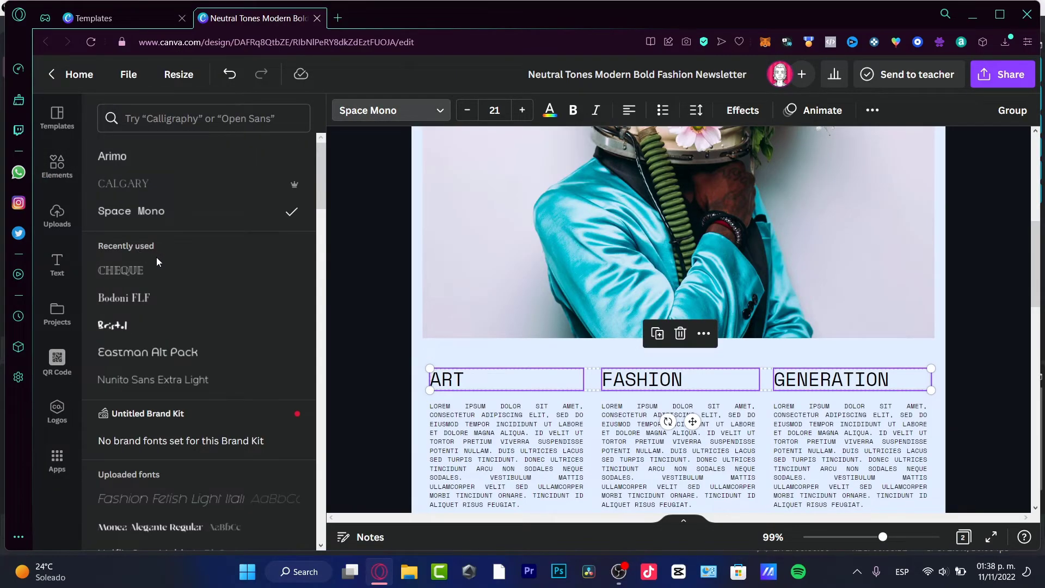
{"action": "mouse_move", "coordinate": [113, 156]}
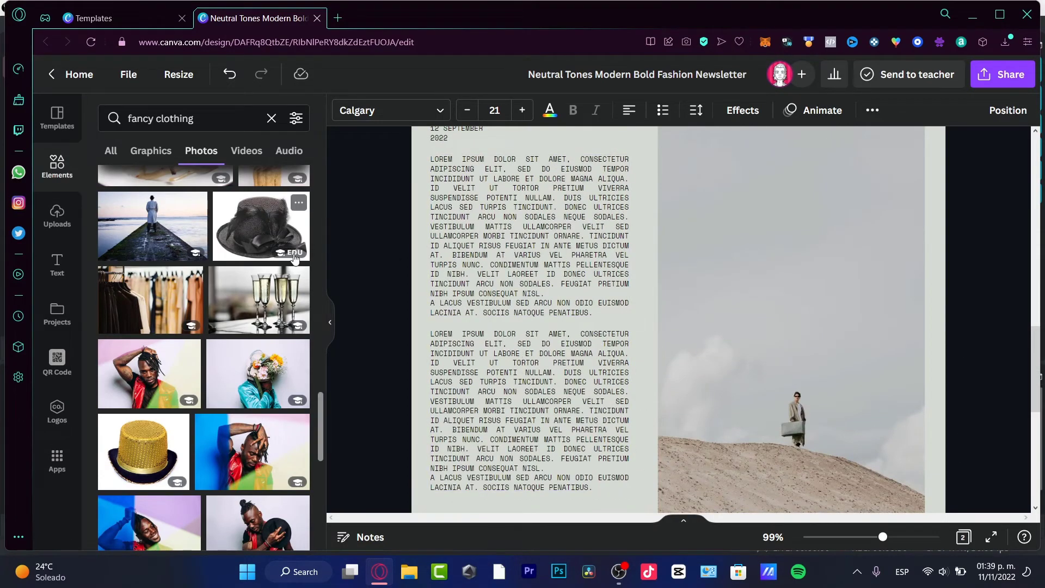
{"action": "mouse_move", "coordinate": [381, 312]}
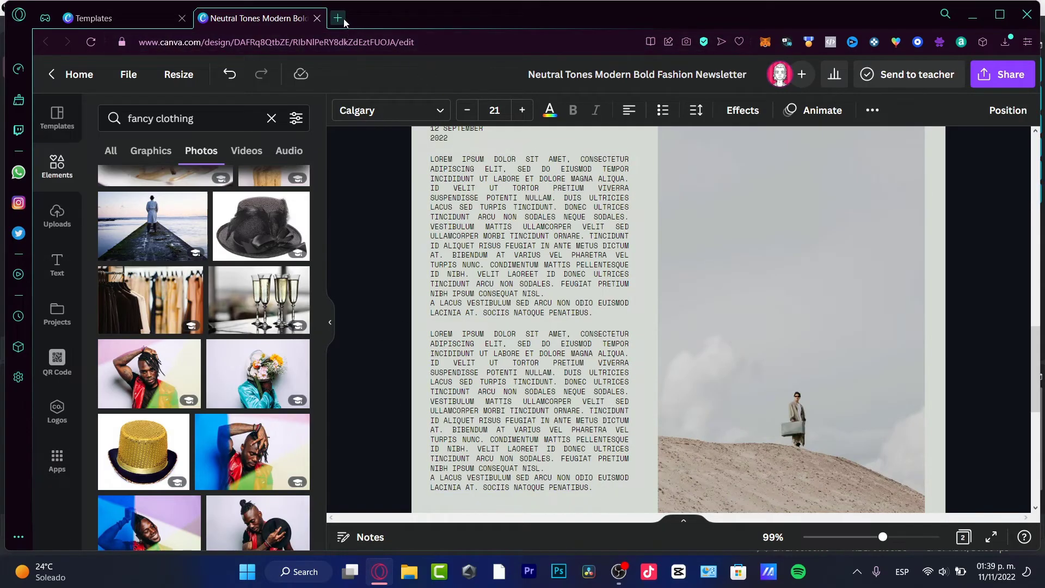
Step: Switch to the browser tab with Google results for 'fancy clothing news'
{"action": "left_click", "coordinate": [337, 19]}
{"action": "type", "text": "fancy clothing news"}
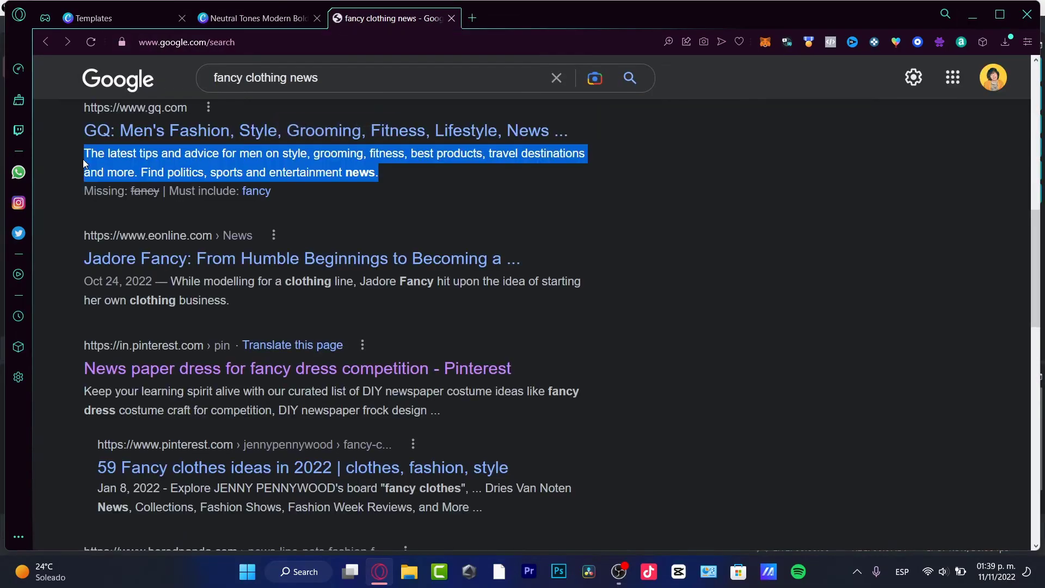
{"action": "left_click", "coordinate": [259, 18]}
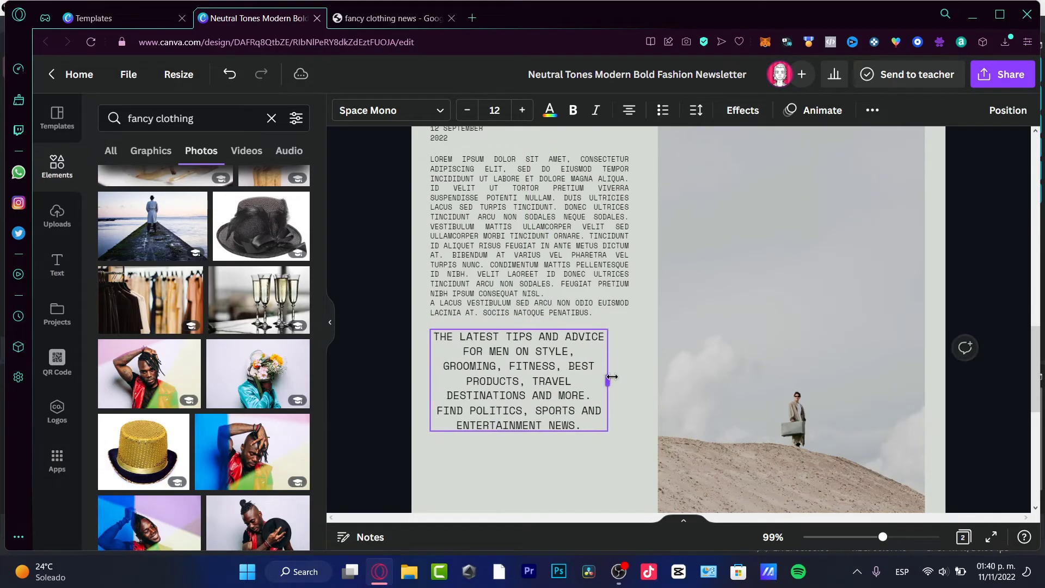
Step: Set the pasted GQ paragraph in Nunito Sans Extra Light and enlarge its box
{"action": "left_click_drag", "start_coordinate": [606, 380], "coordinate": [631, 373]}
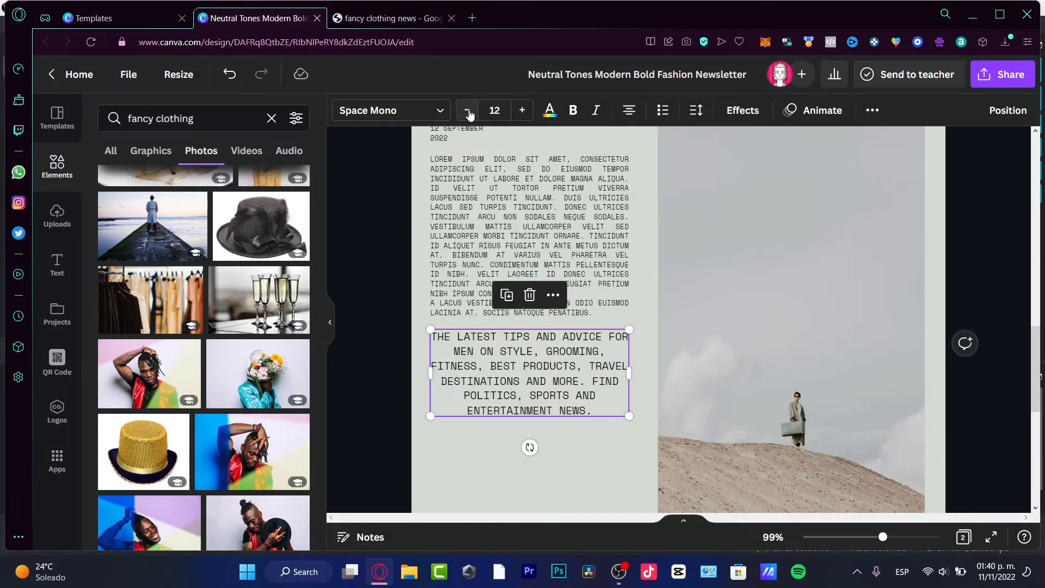
{"action": "left_click", "coordinate": [390, 110]}
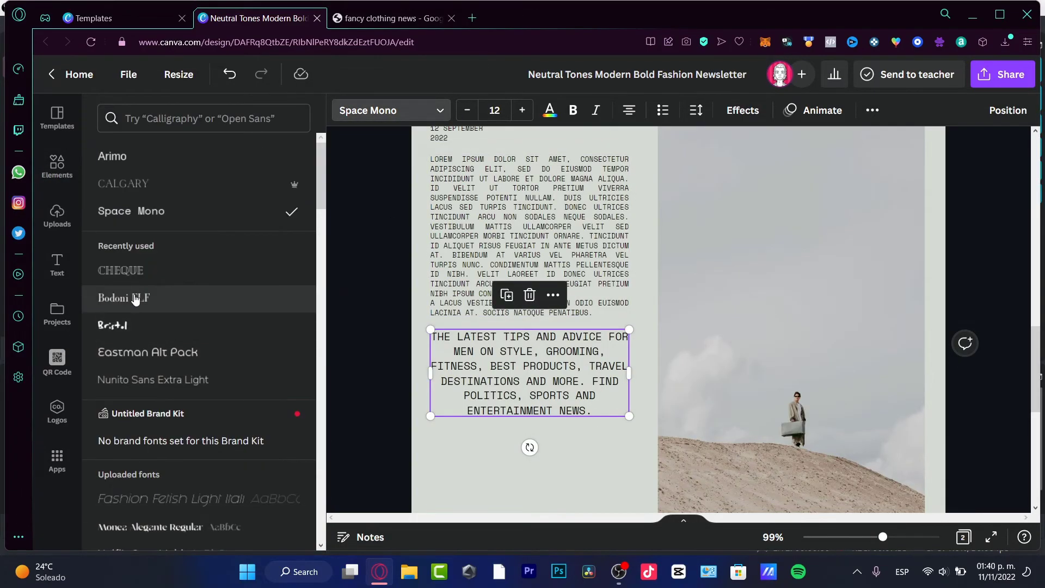
{"action": "left_click", "coordinate": [148, 352]}
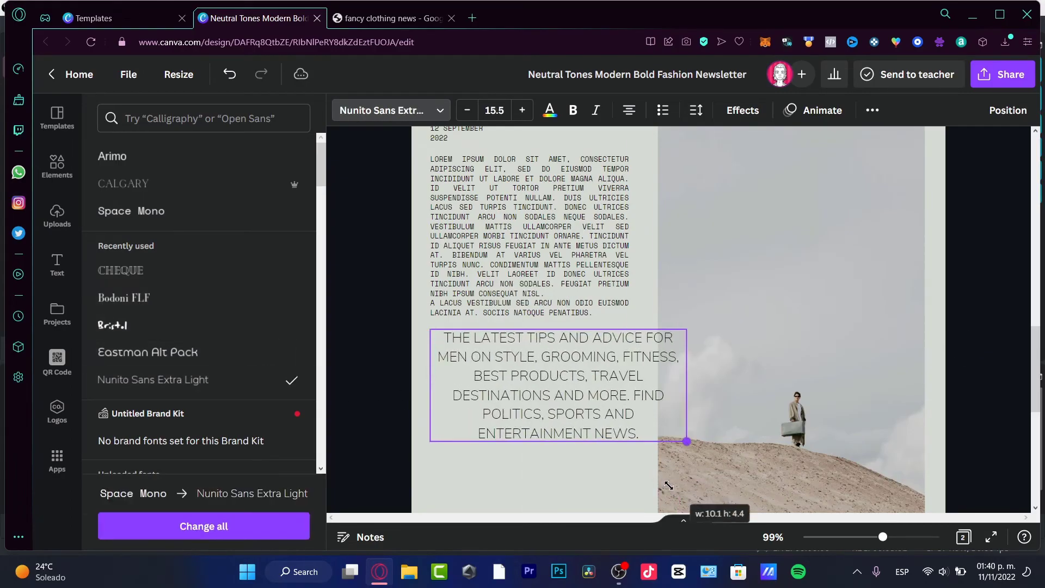
{"action": "left_click_drag", "start_coordinate": [688, 441], "coordinate": [852, 512]}
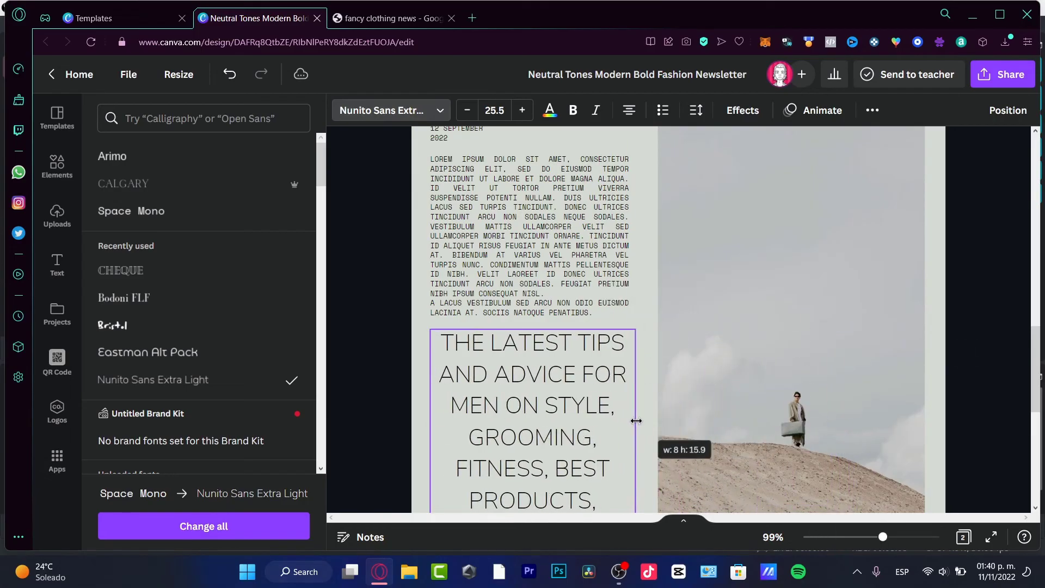
Step: Shrink the paragraph text and place the third copy below the other paragraphs
{"action": "left_click", "coordinate": [467, 110]}
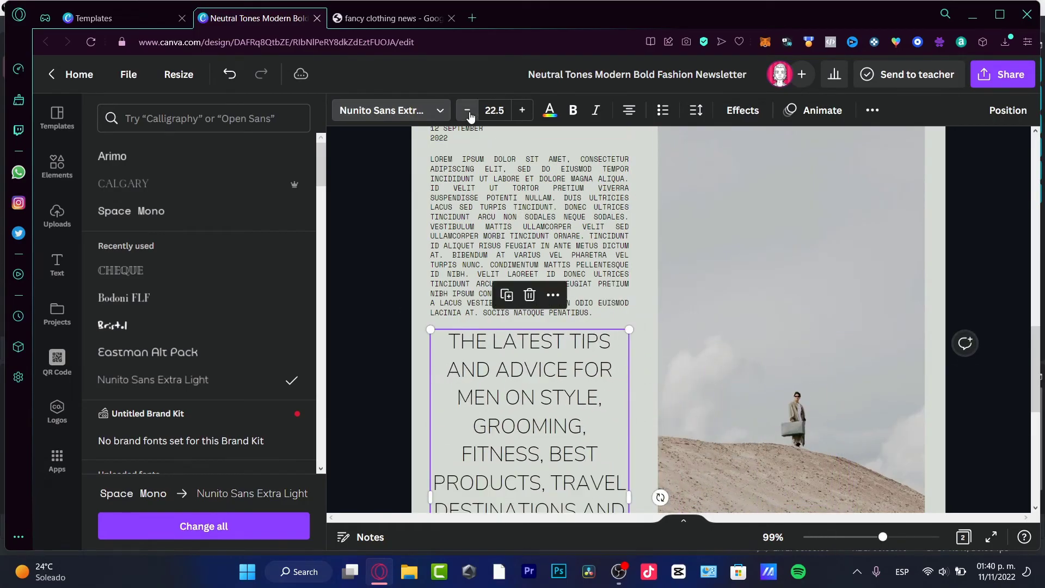
{"action": "left_click", "coordinate": [467, 110]}
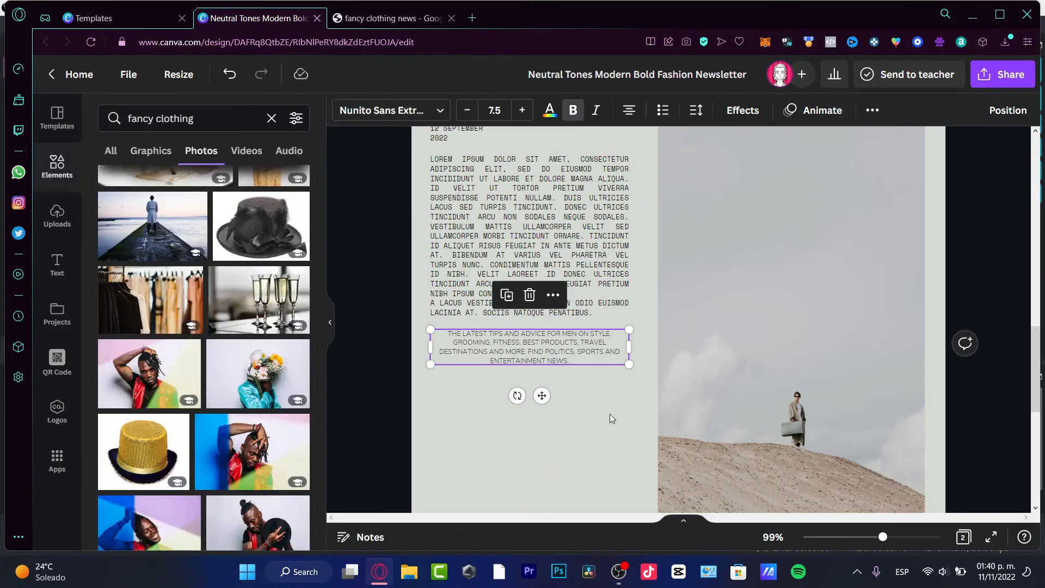
{"action": "left_click_drag", "start_coordinate": [530, 346], "coordinate": [530, 394]}
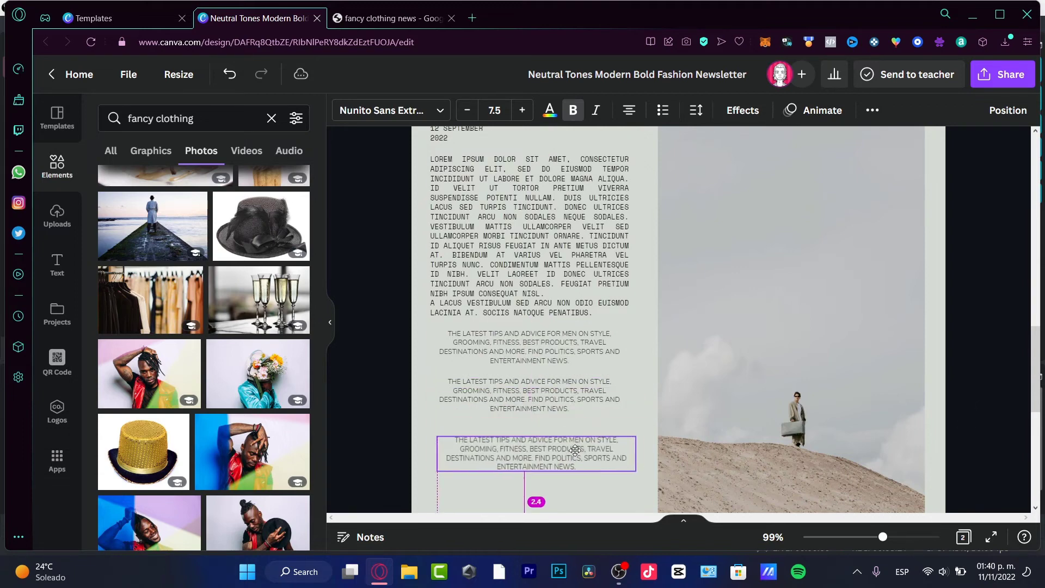
{"action": "left_click", "coordinate": [536, 453]}
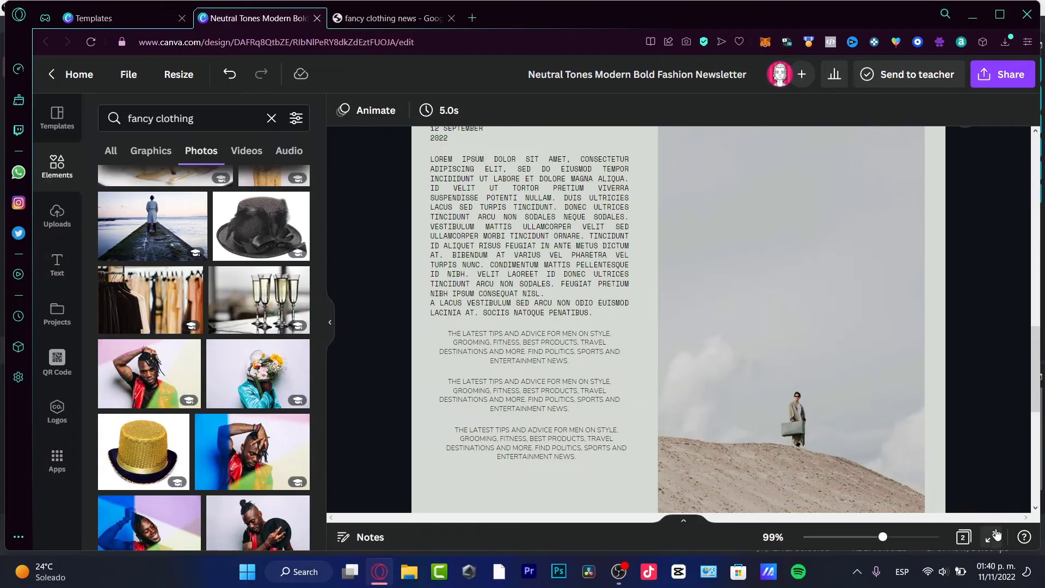
Step: Select the newsletter page and open the Share options for the design
{"action": "left_click", "coordinate": [997, 537]}
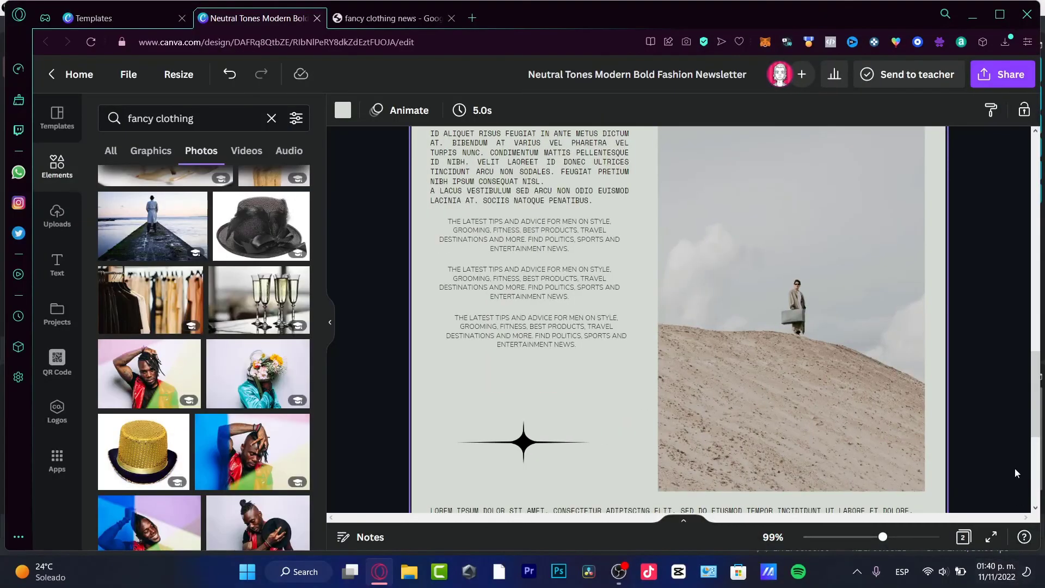
{"action": "left_click", "coordinate": [1003, 74]}
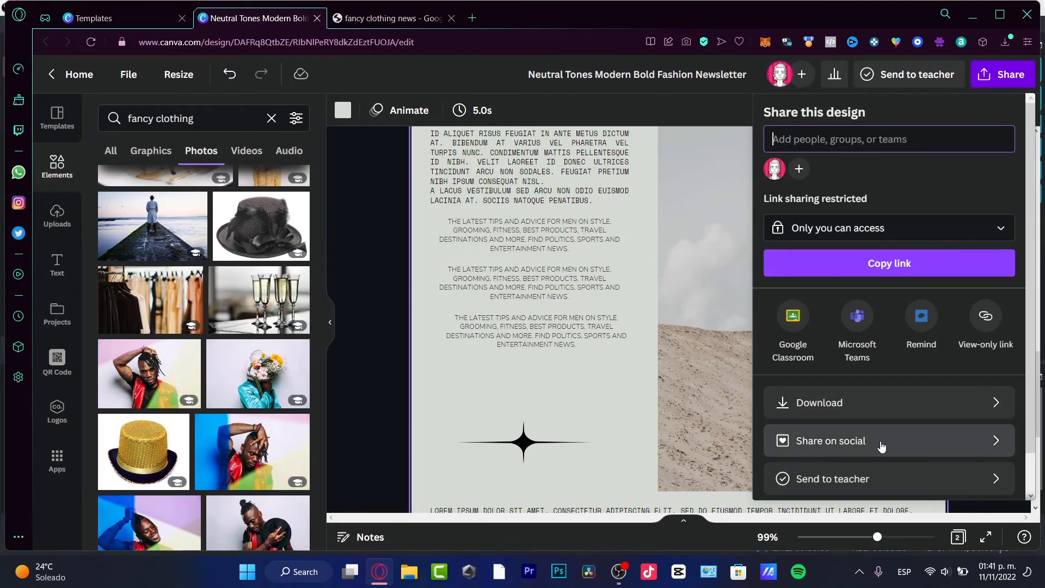
Step: Set the download to PDF Standard including both pages of the newsletter
{"action": "left_click", "coordinate": [819, 402]}
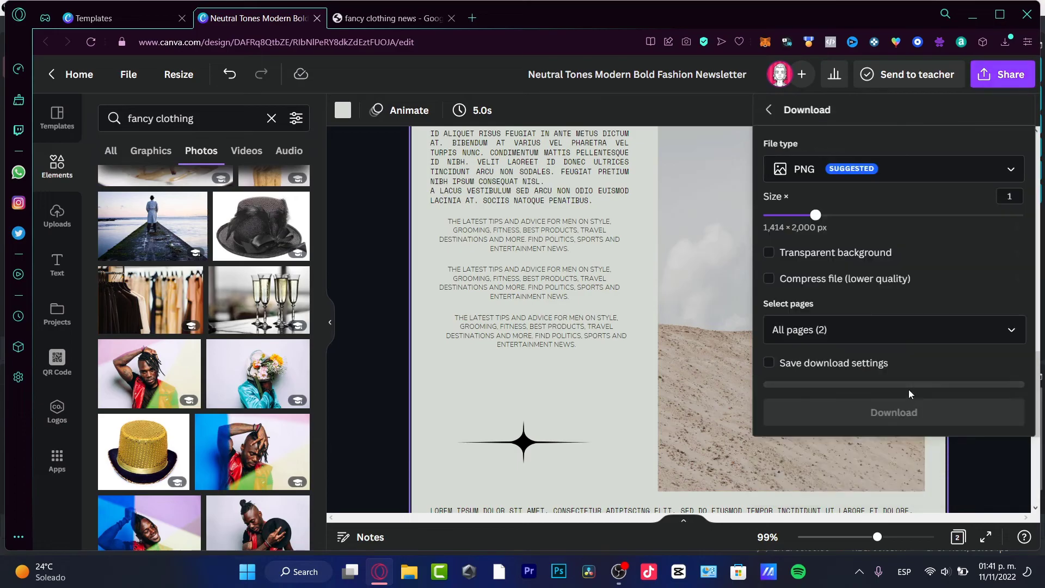
{"action": "left_click", "coordinate": [892, 168]}
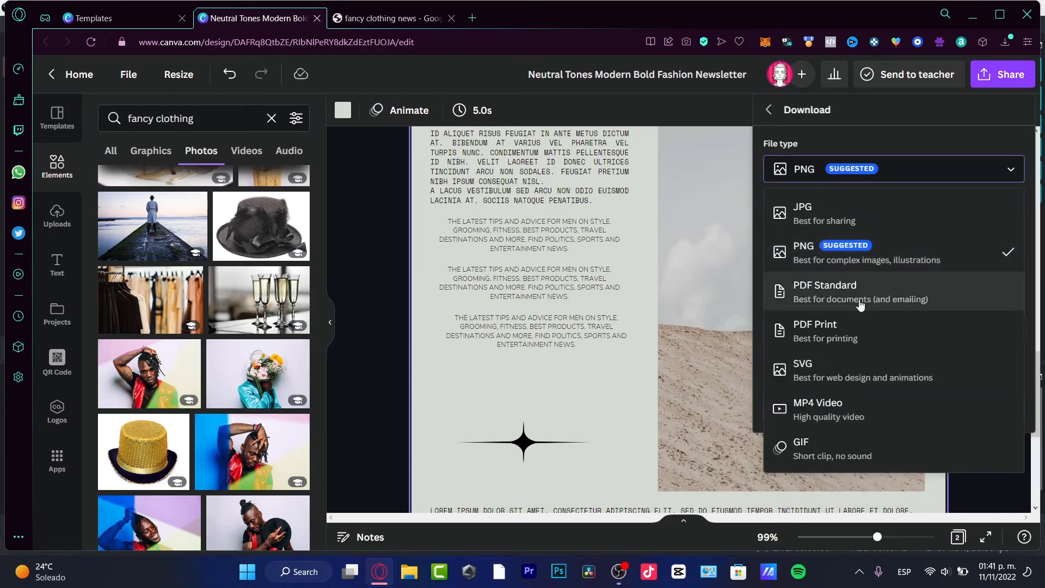
{"action": "left_click", "coordinate": [825, 292]}
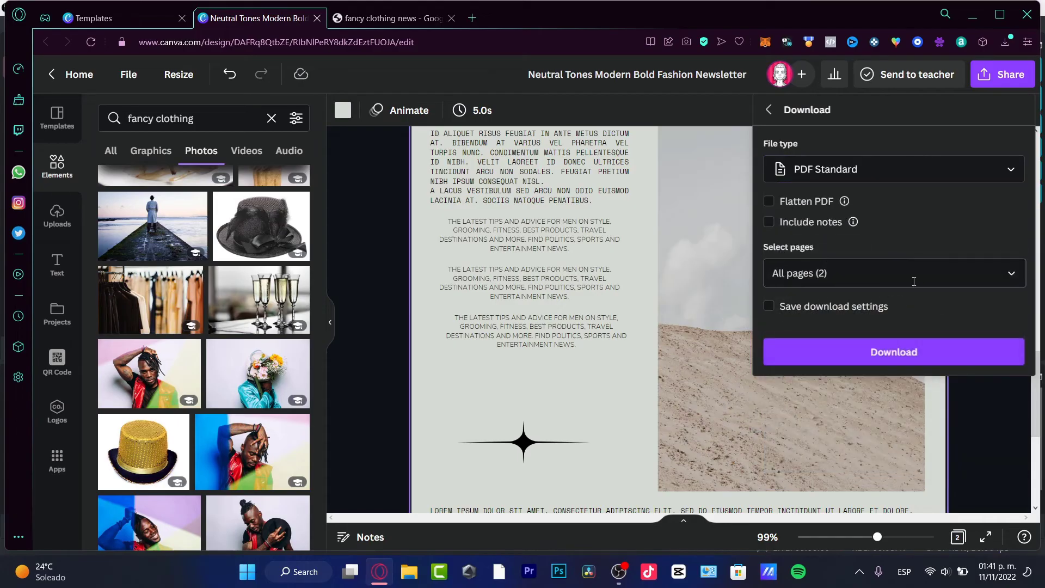
{"action": "left_click", "coordinate": [891, 272]}
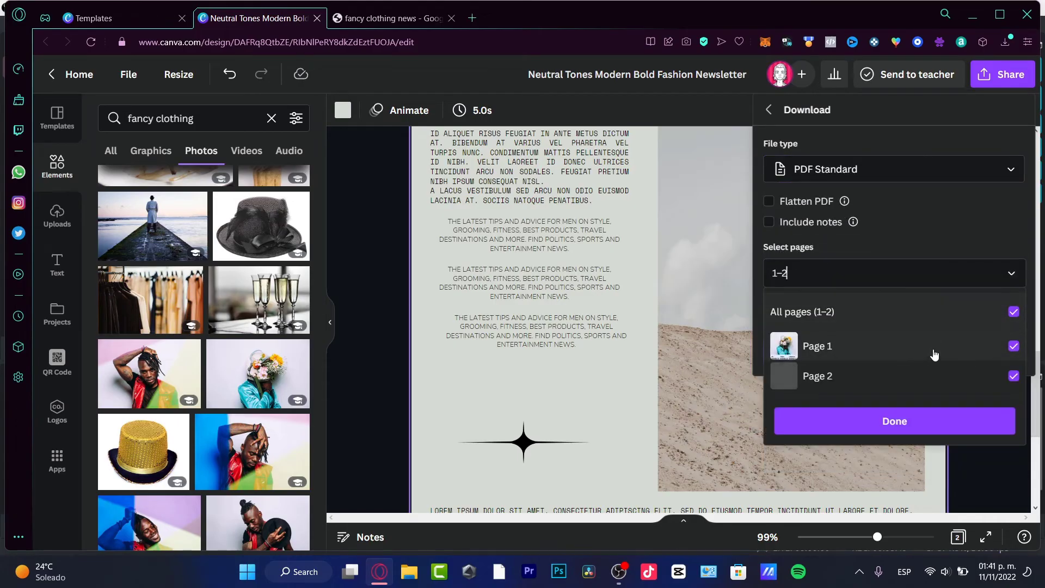
{"action": "left_click", "coordinate": [894, 421]}
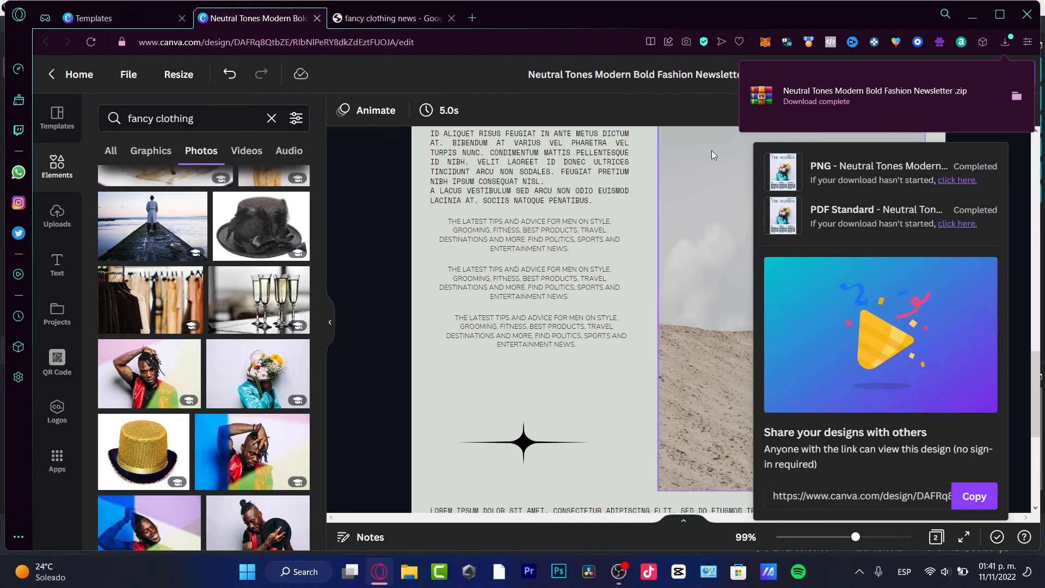
{"action": "mouse_move", "coordinate": [930, 105]}
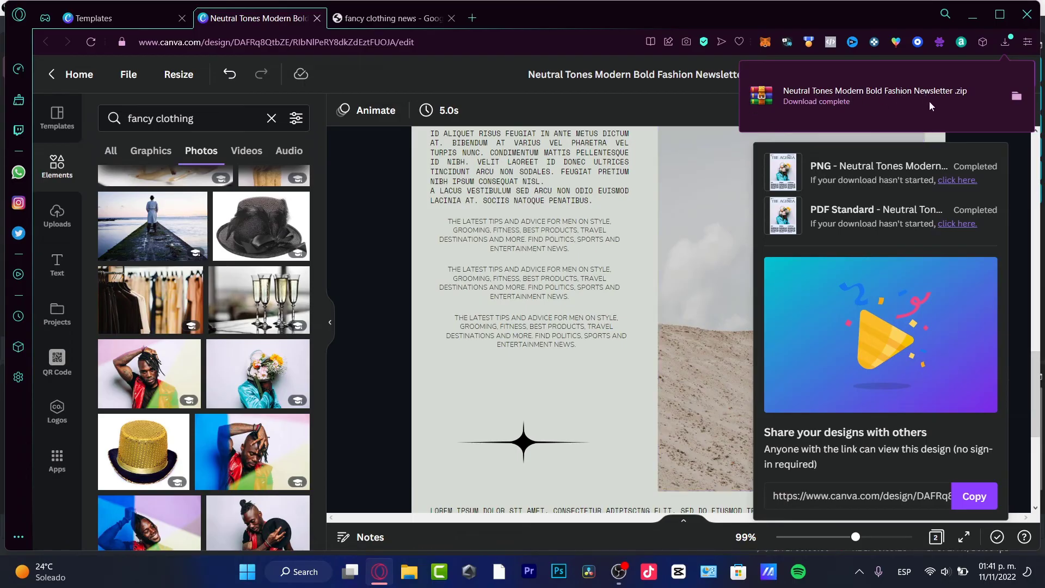
{"action": "mouse_move", "coordinate": [399, 289]}
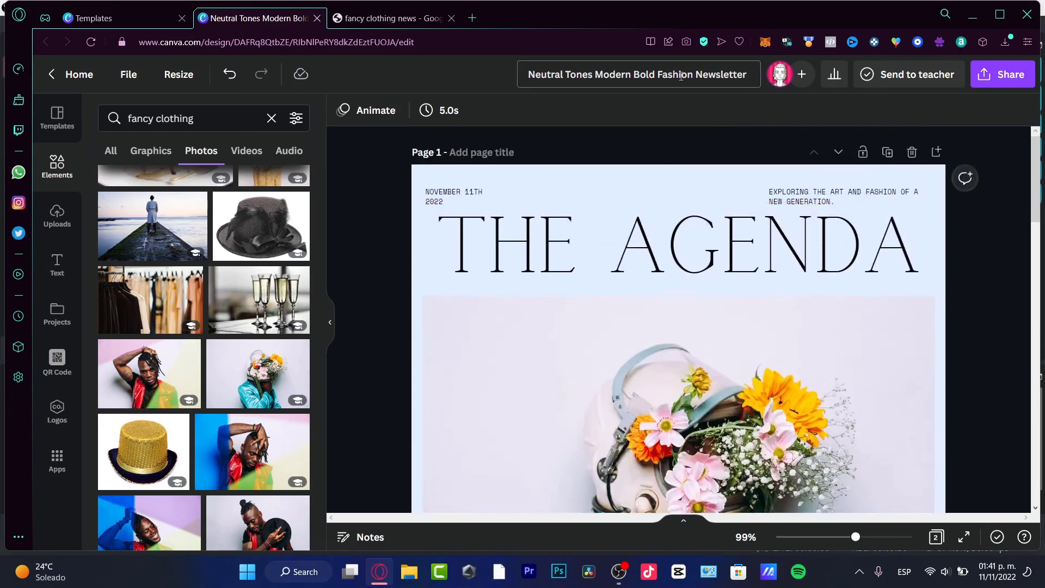
Step: Start renaming the design, entering 'My m' in the title field
{"action": "type", "text": "My m"}
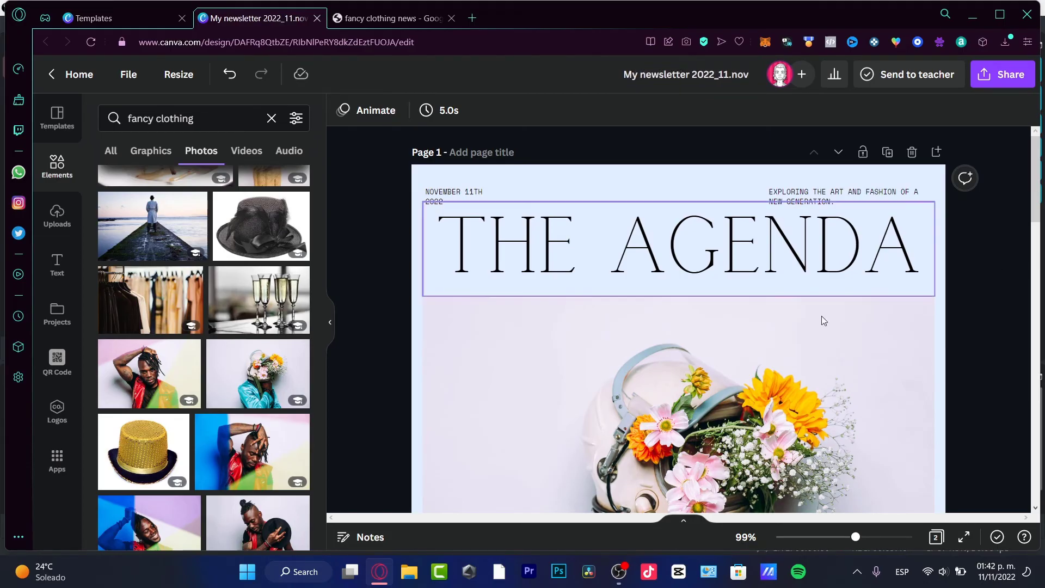
{"action": "scroll", "scroll_direction": "down", "scroll_amount": 3}
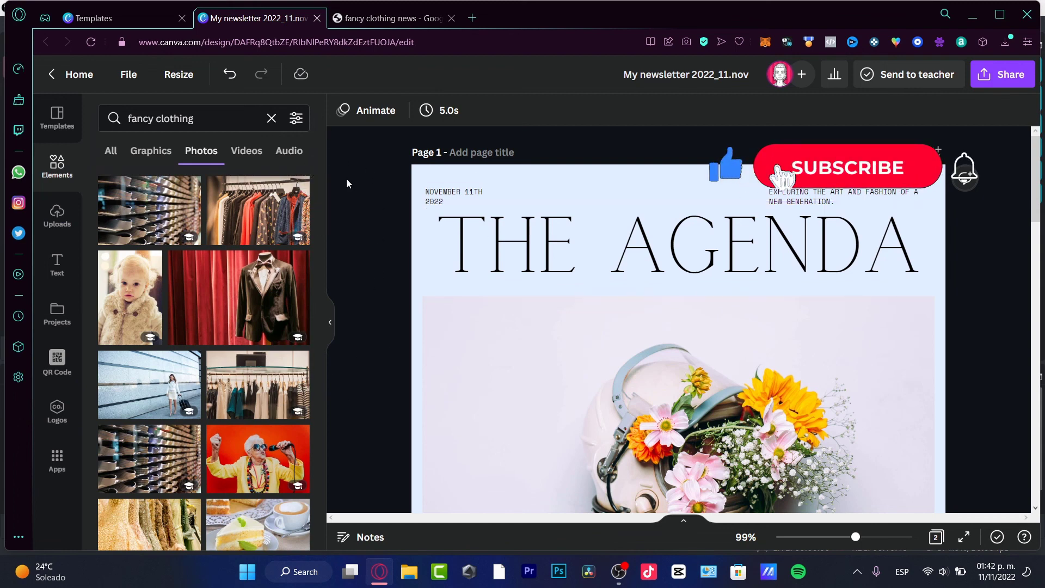
{"action": "left_click", "coordinate": [845, 167]}
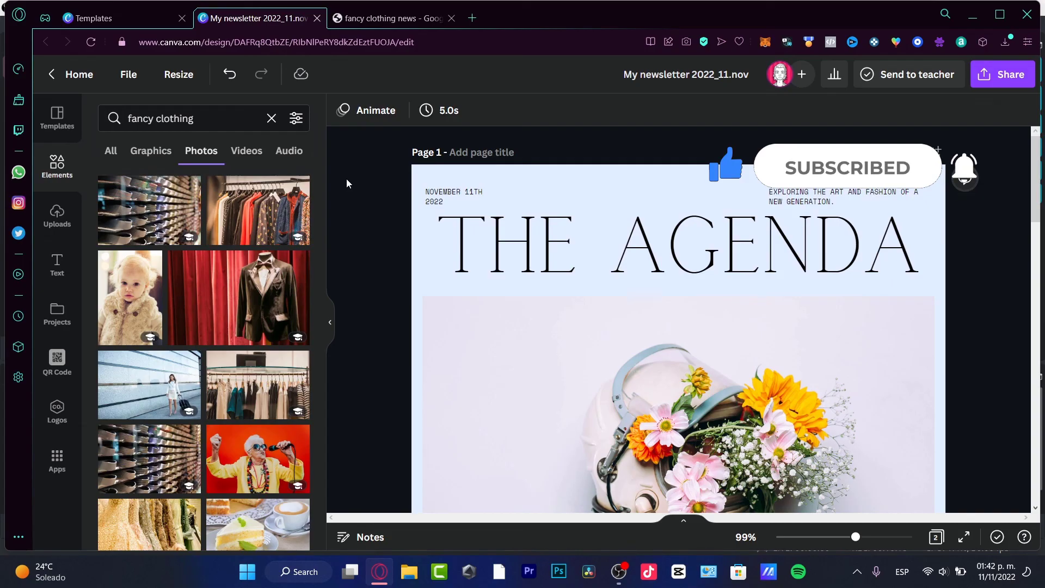